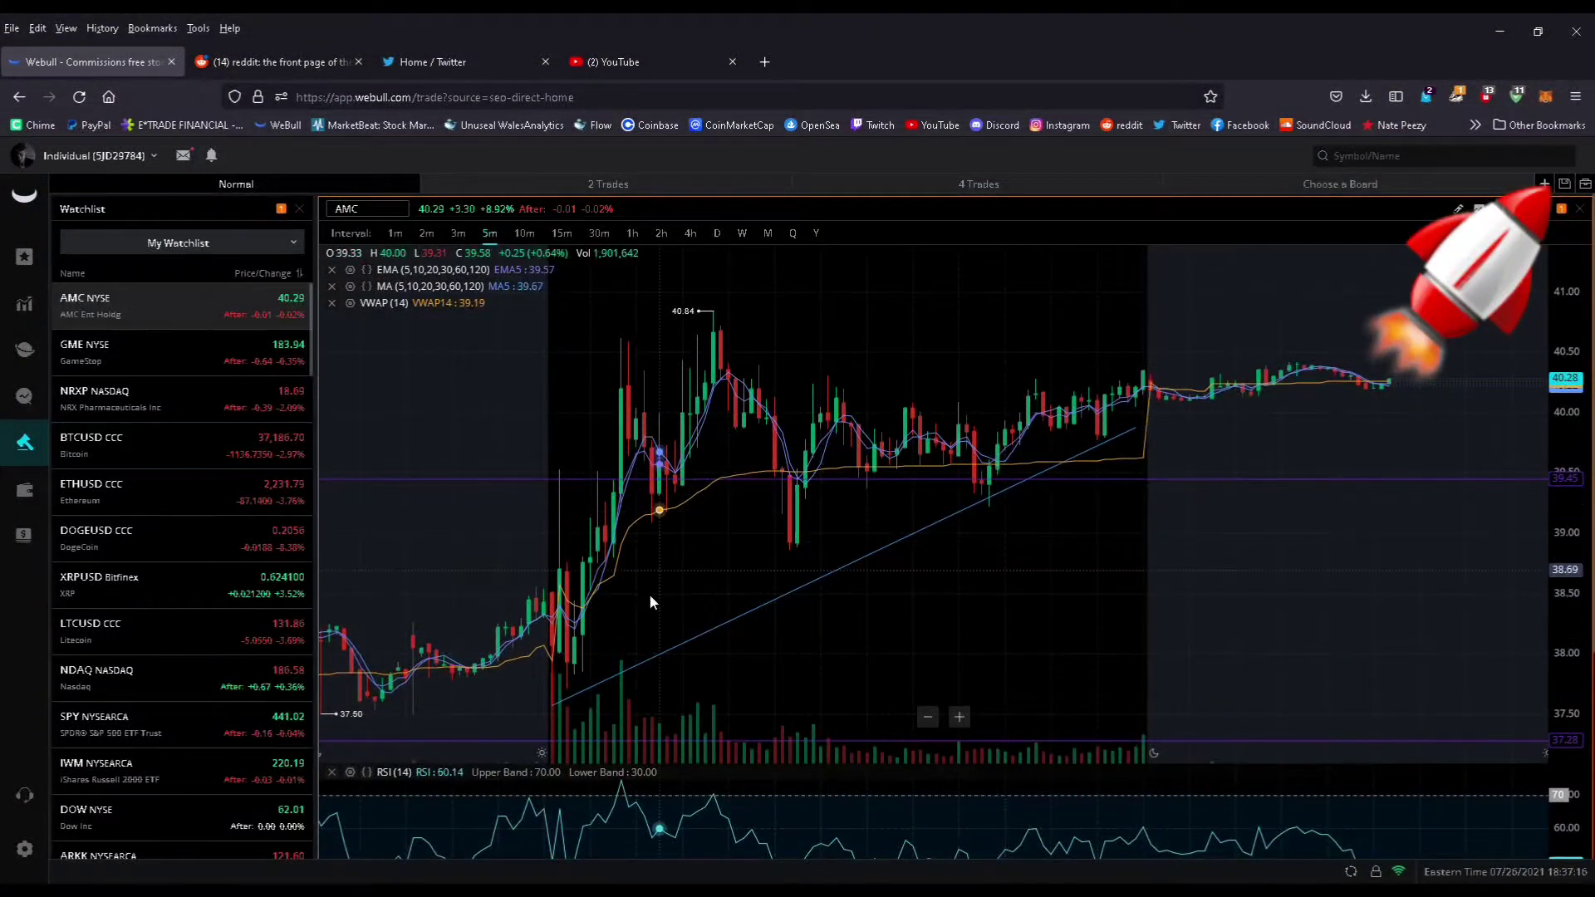
mouse_move(512, 594)
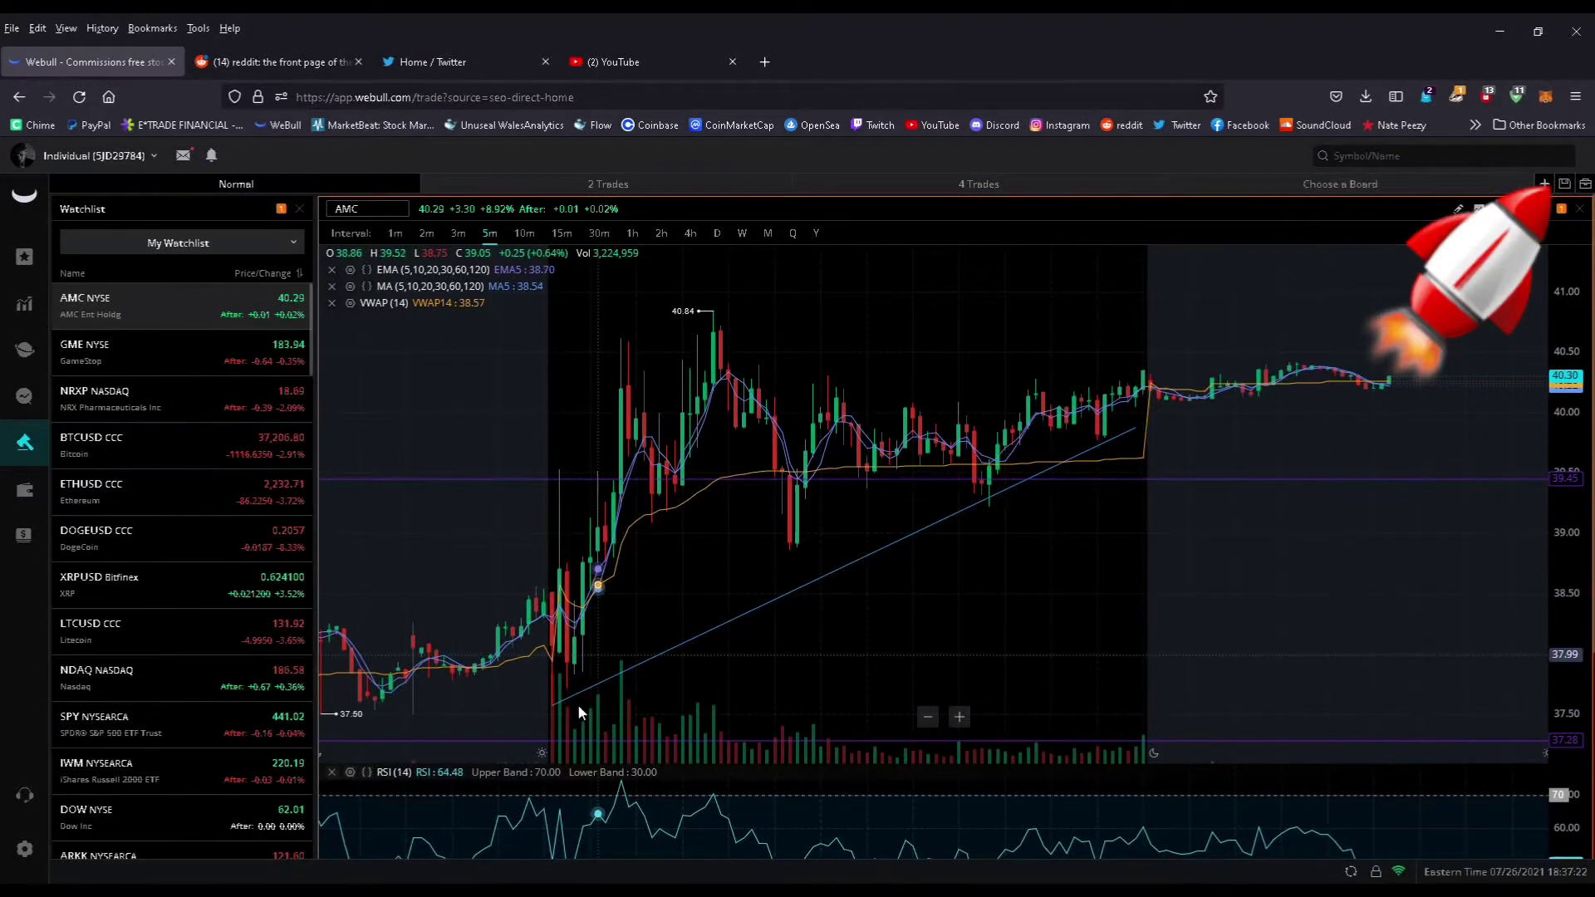
mouse_move(1037, 509)
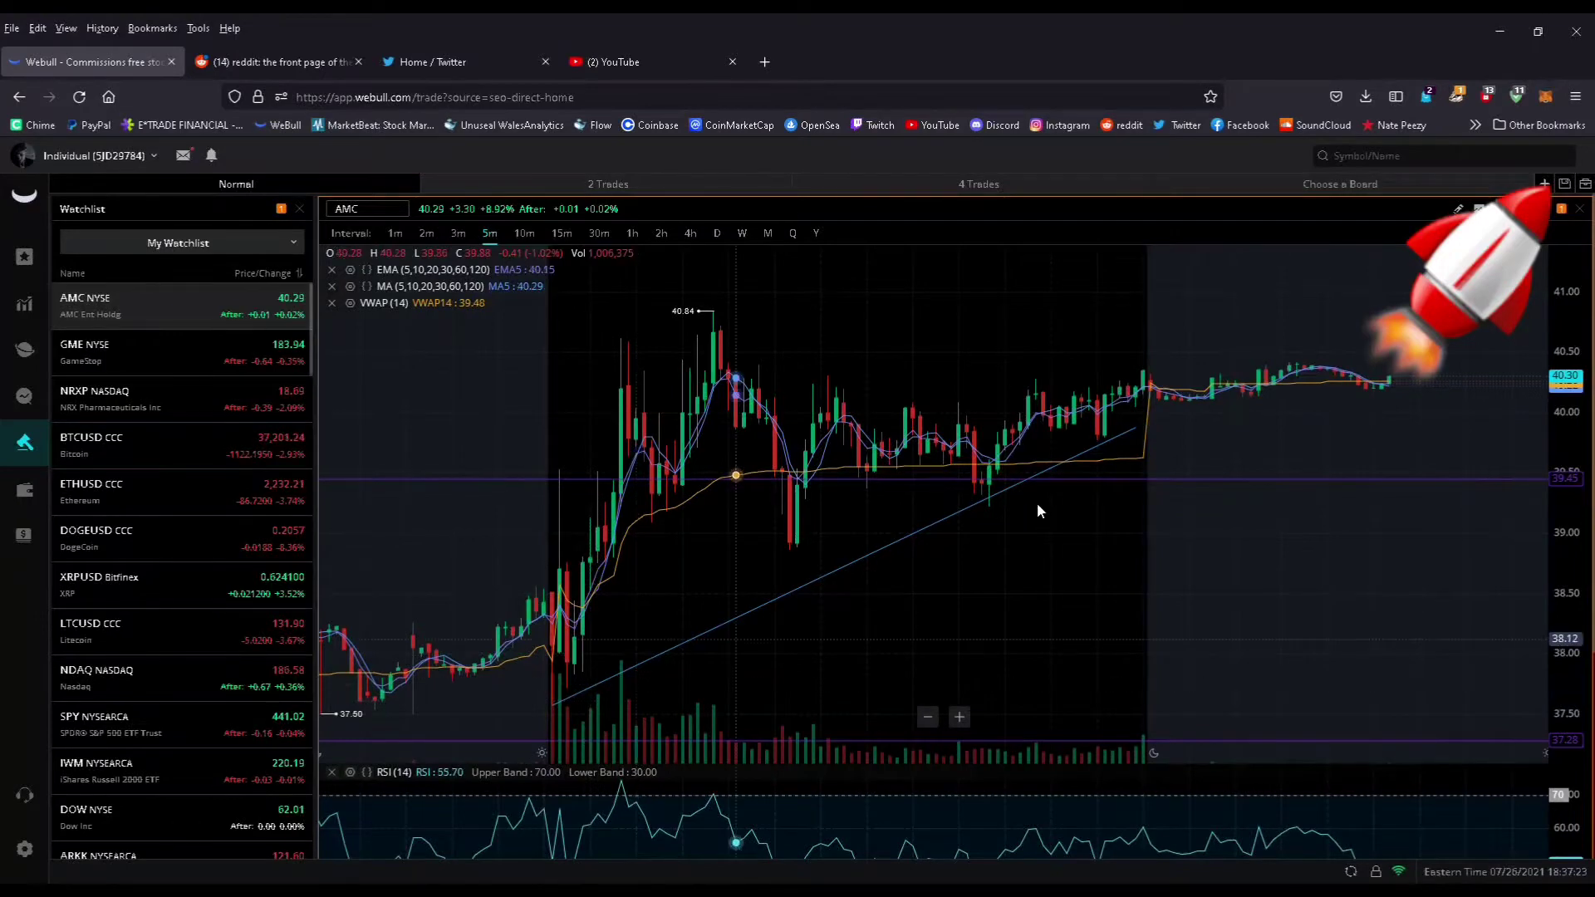
mouse_move(1152, 415)
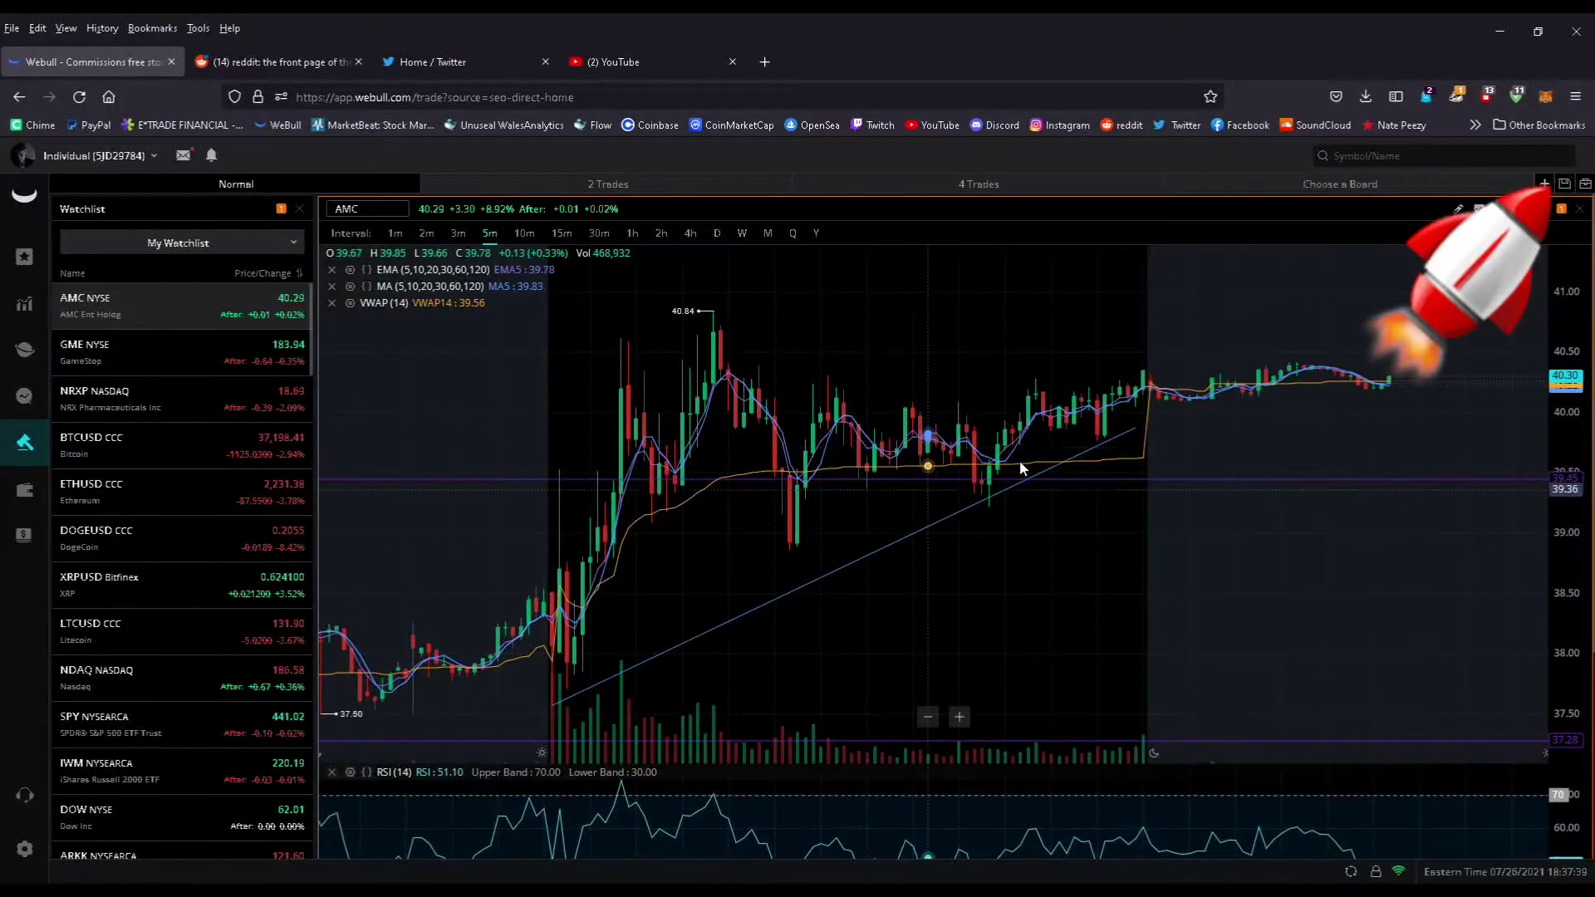
mouse_move(1047, 730)
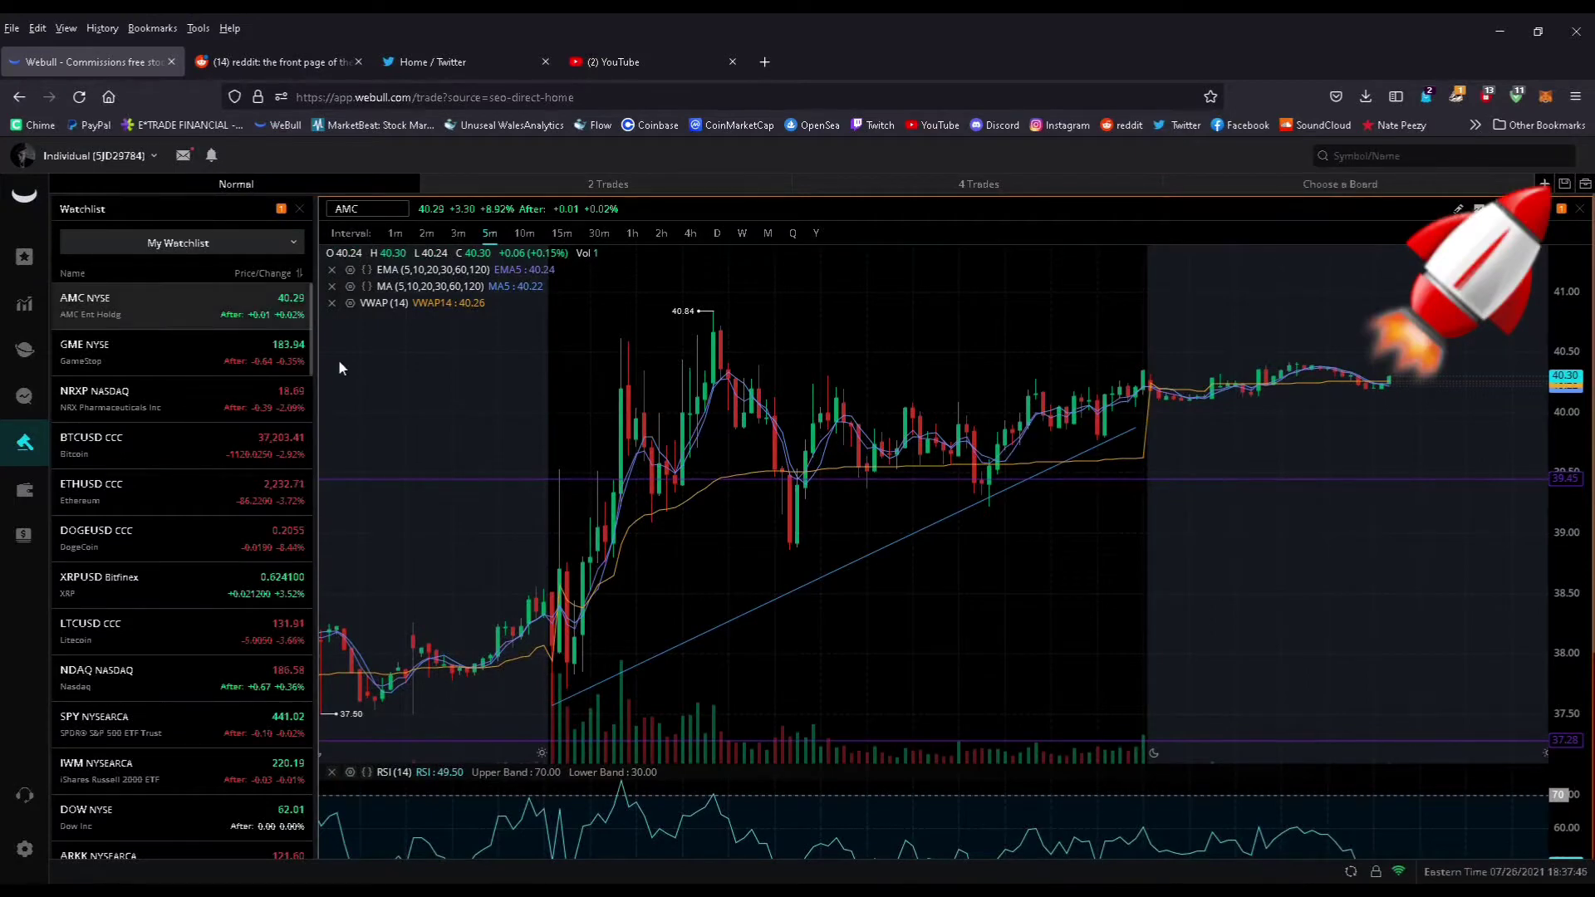
mouse_move(793, 407)
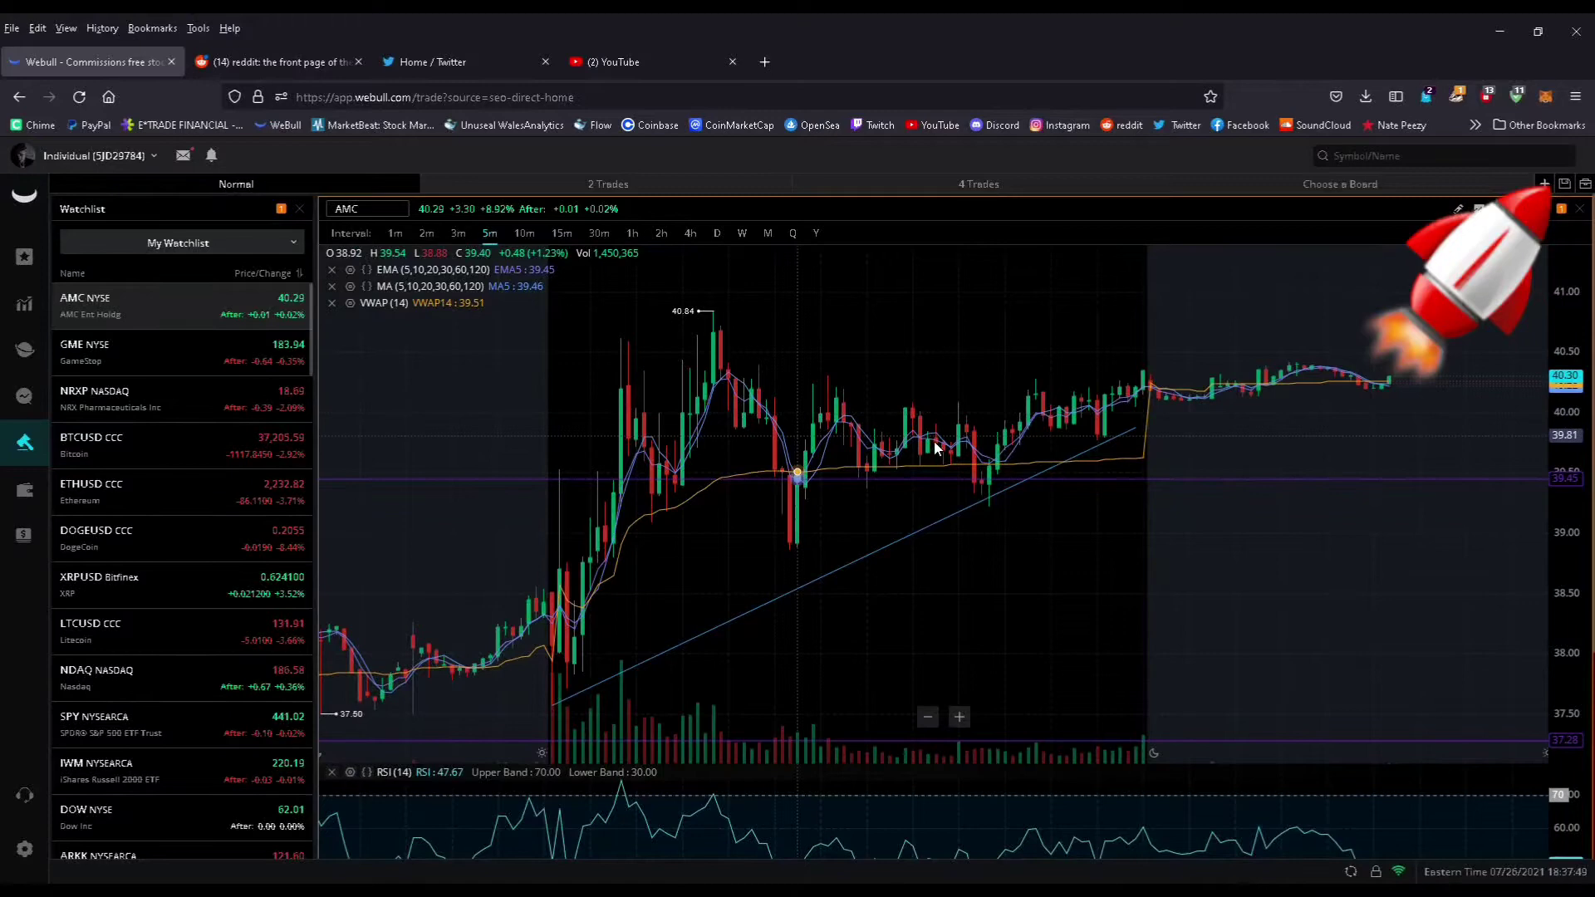
mouse_move(1542, 489)
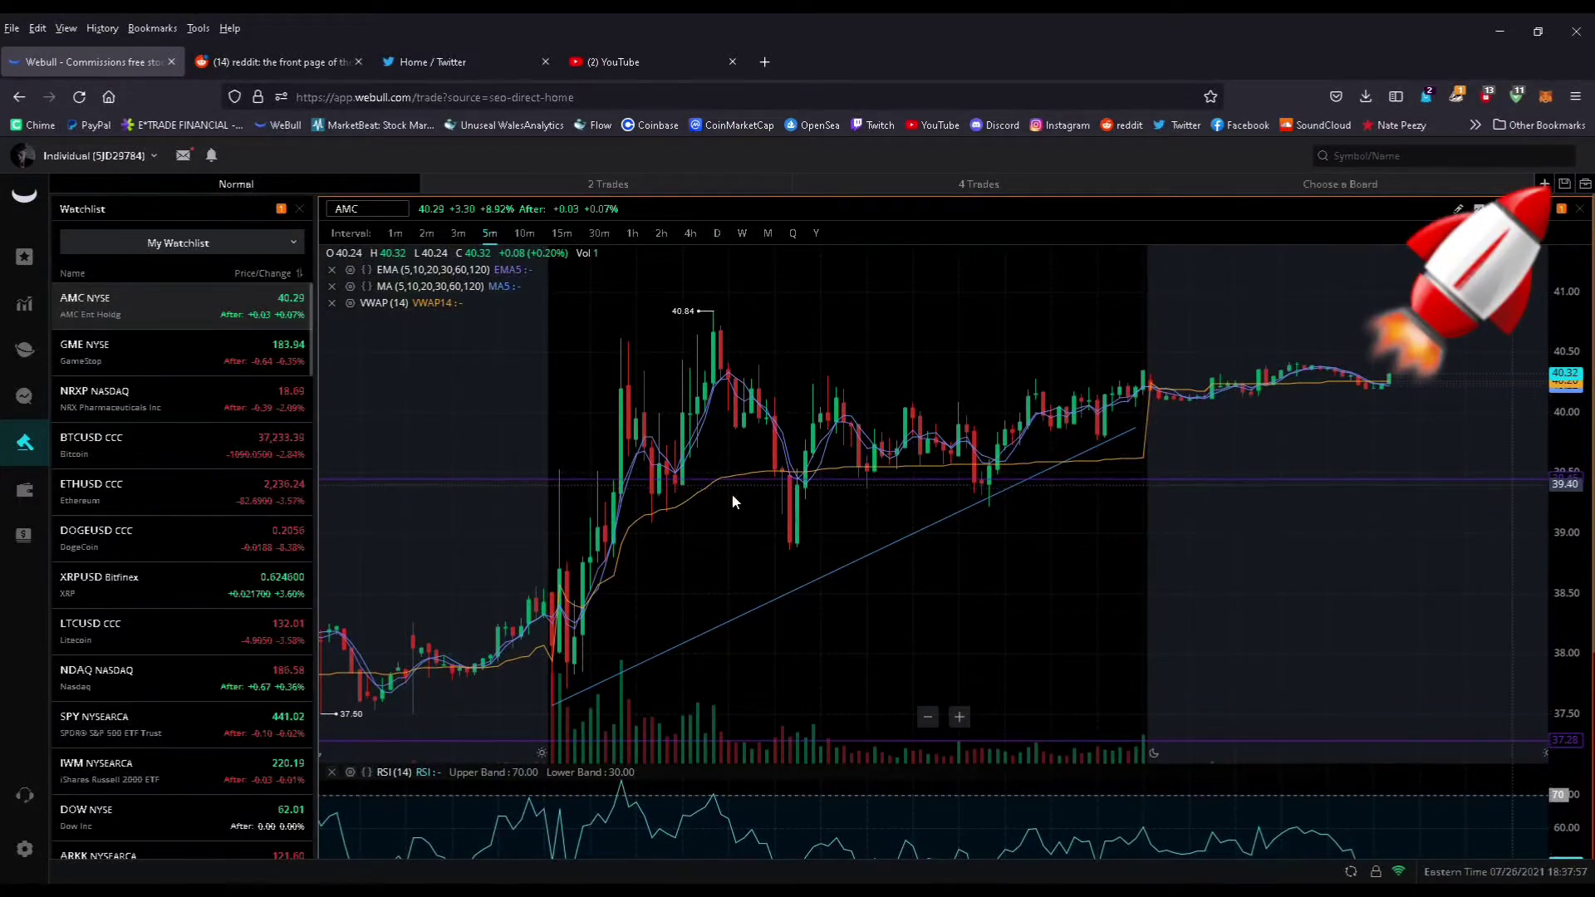
mouse_move(1142, 485)
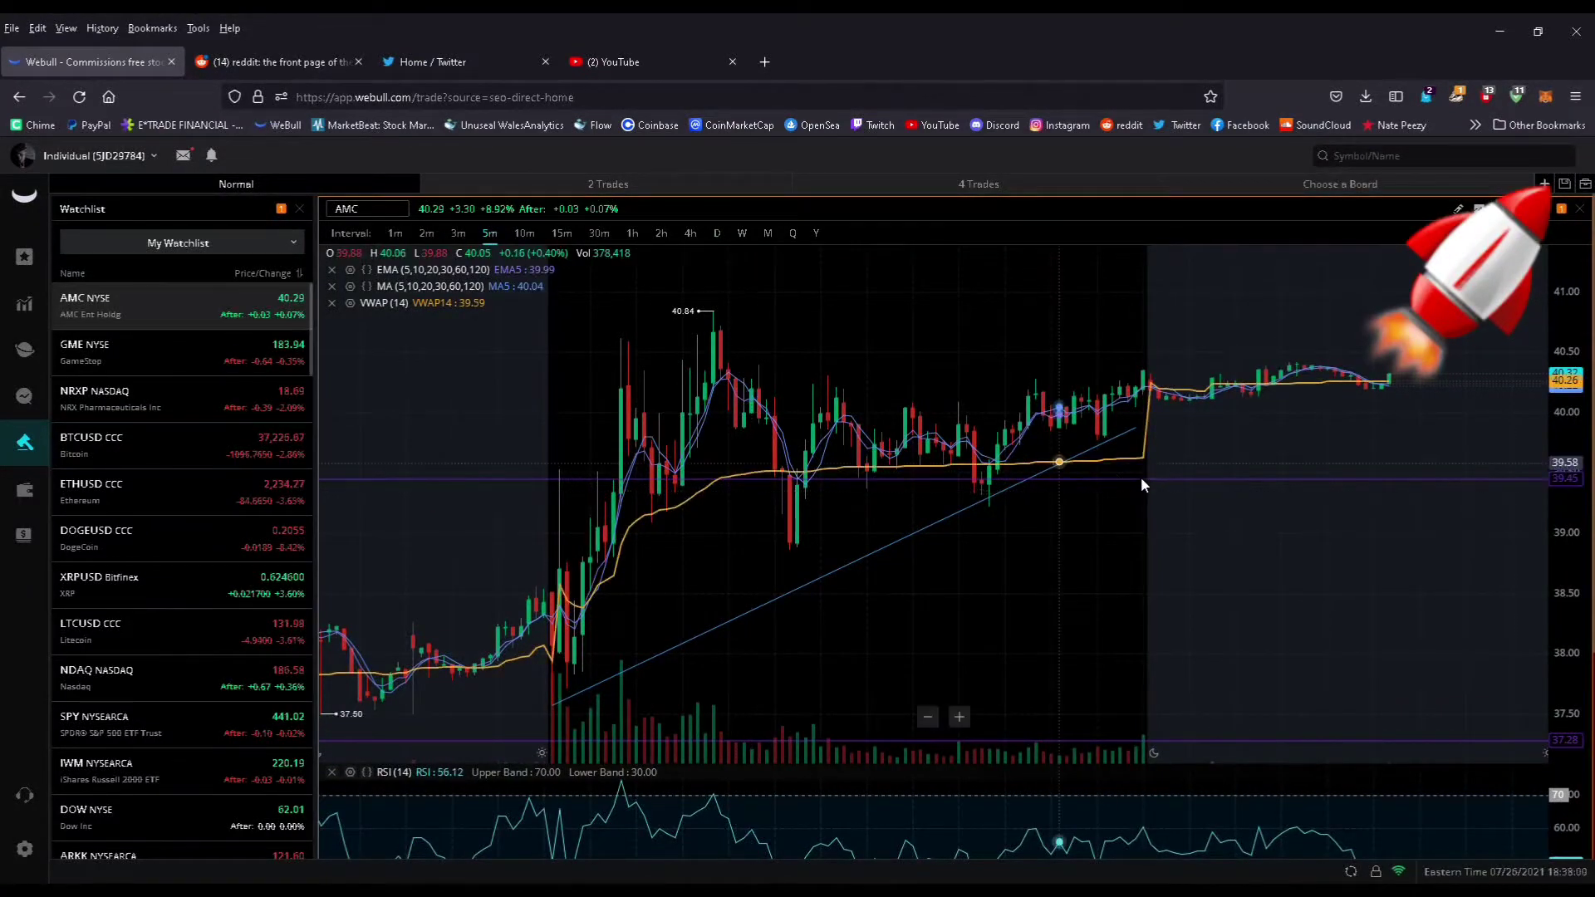
mouse_move(680, 626)
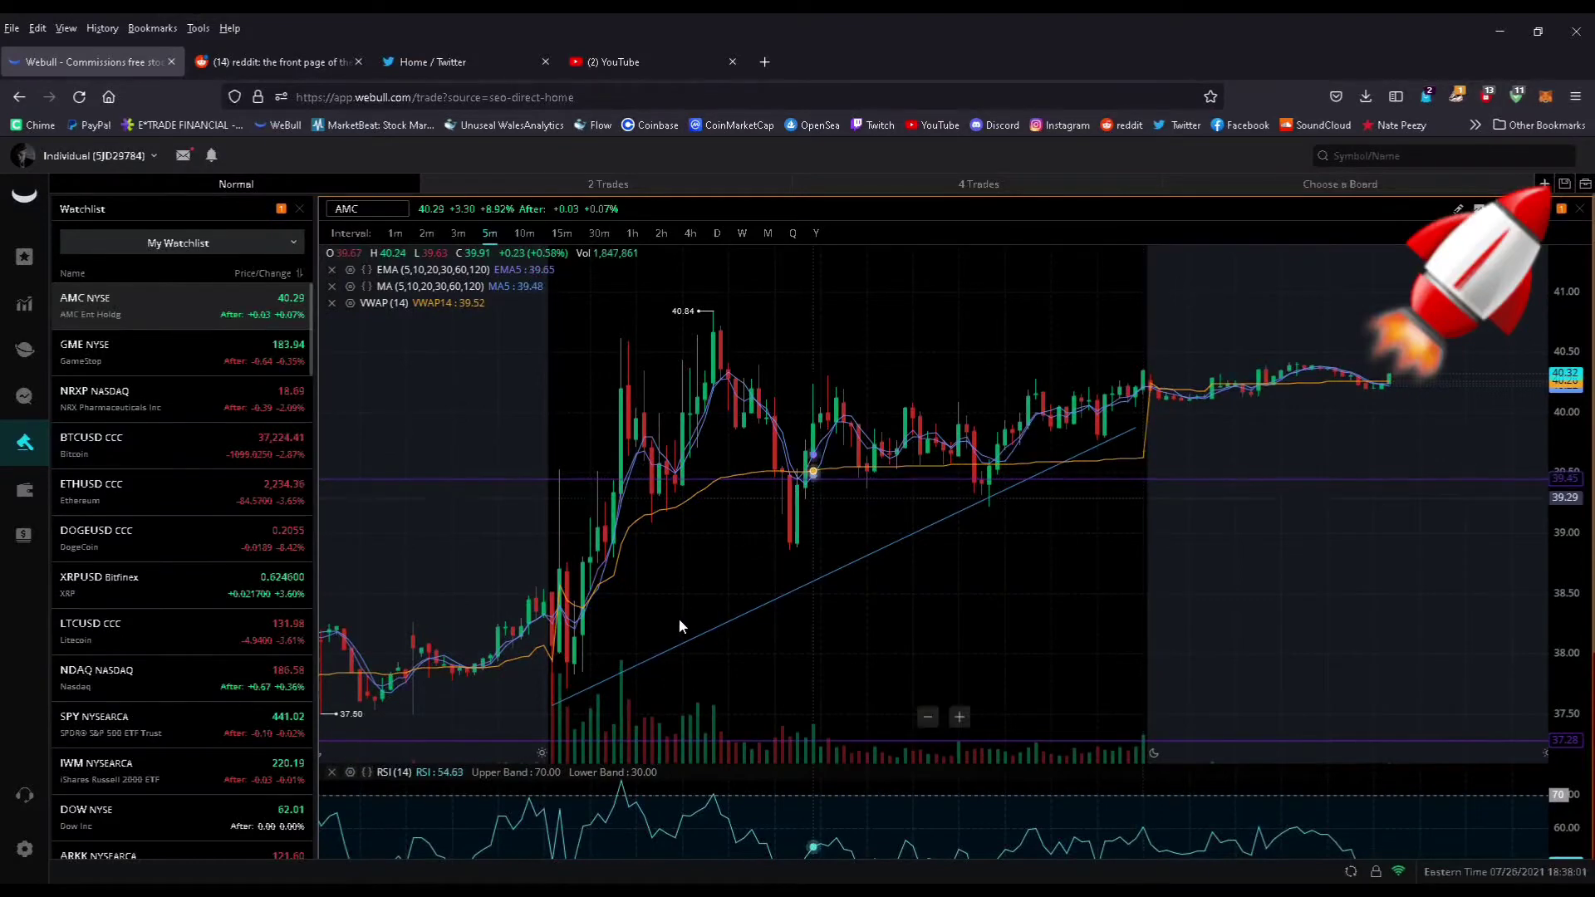
mouse_move(844, 570)
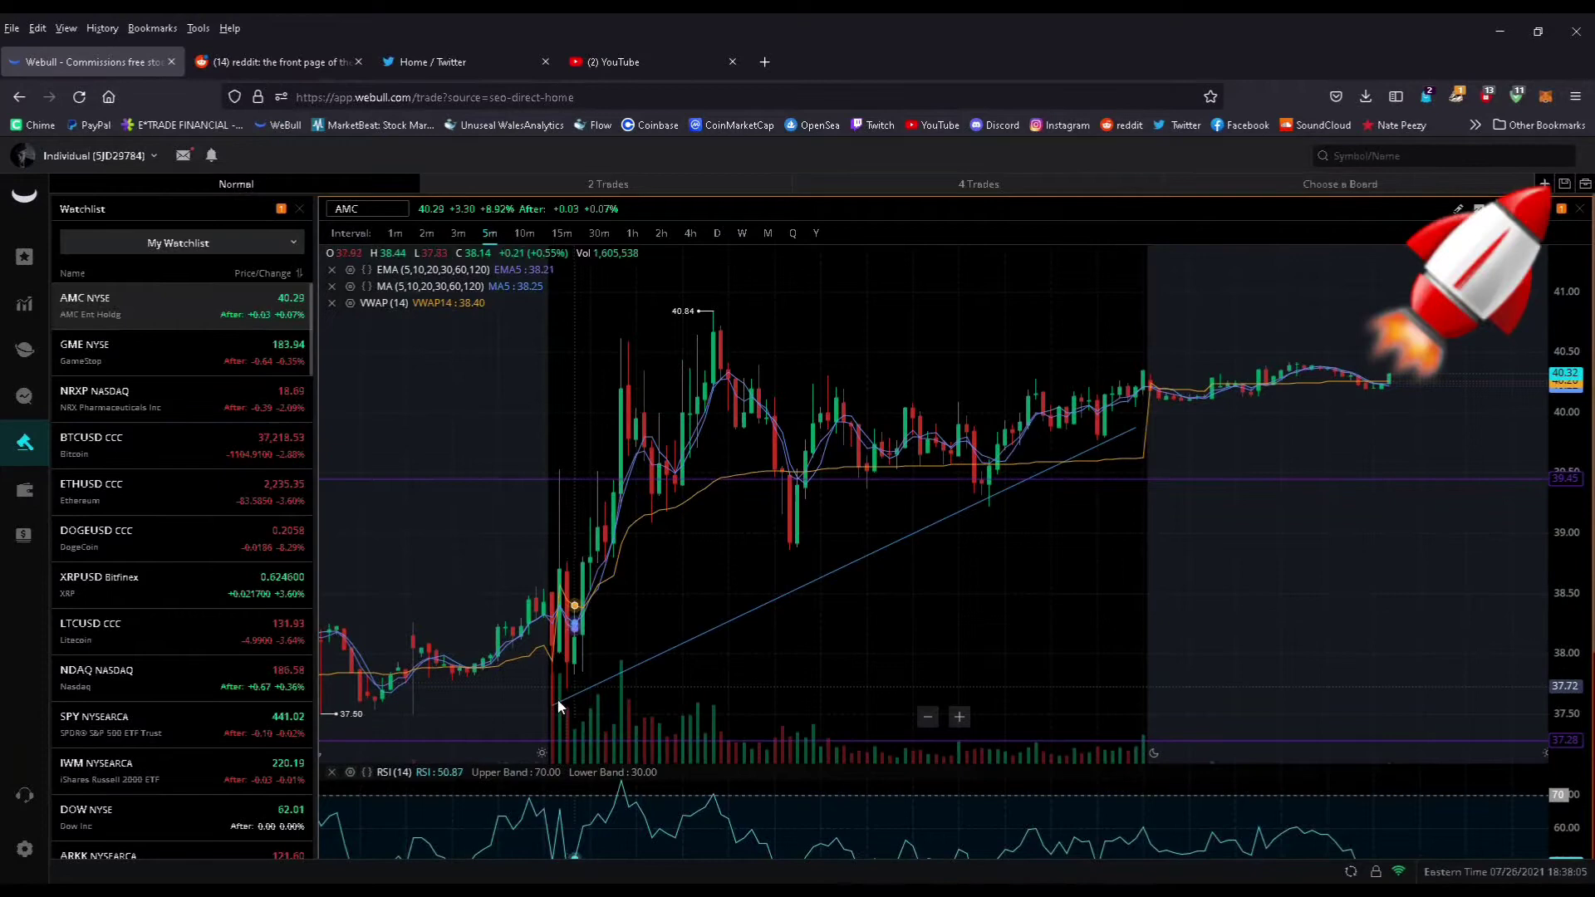
mouse_move(570, 605)
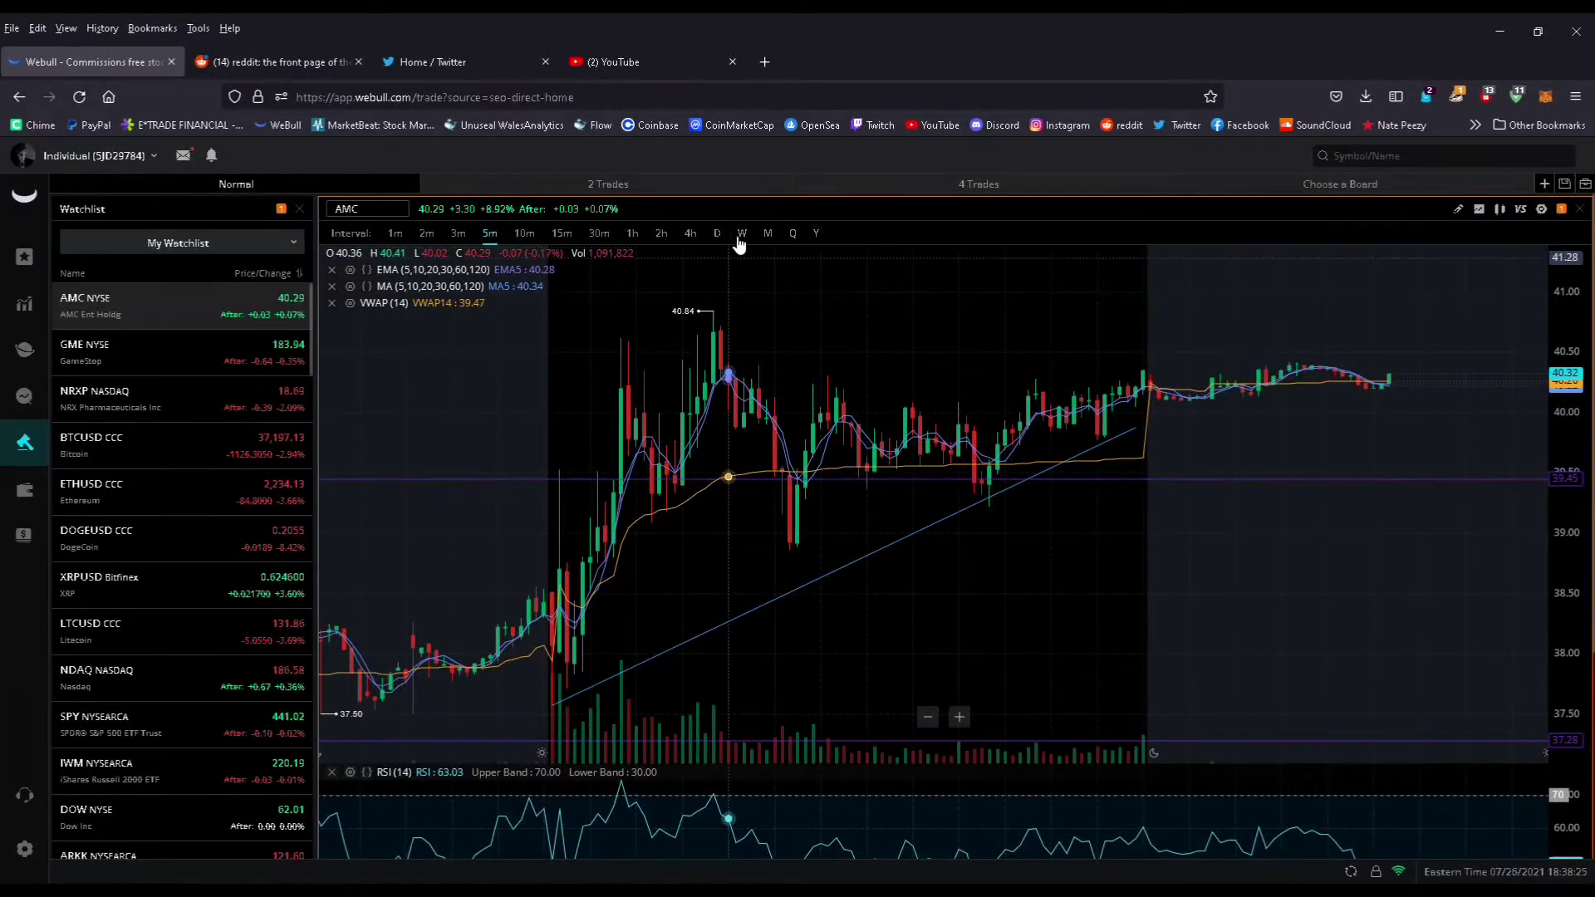
Change the AMC chart interval from 5-minute to daily (D) candles.
left_click(716, 232)
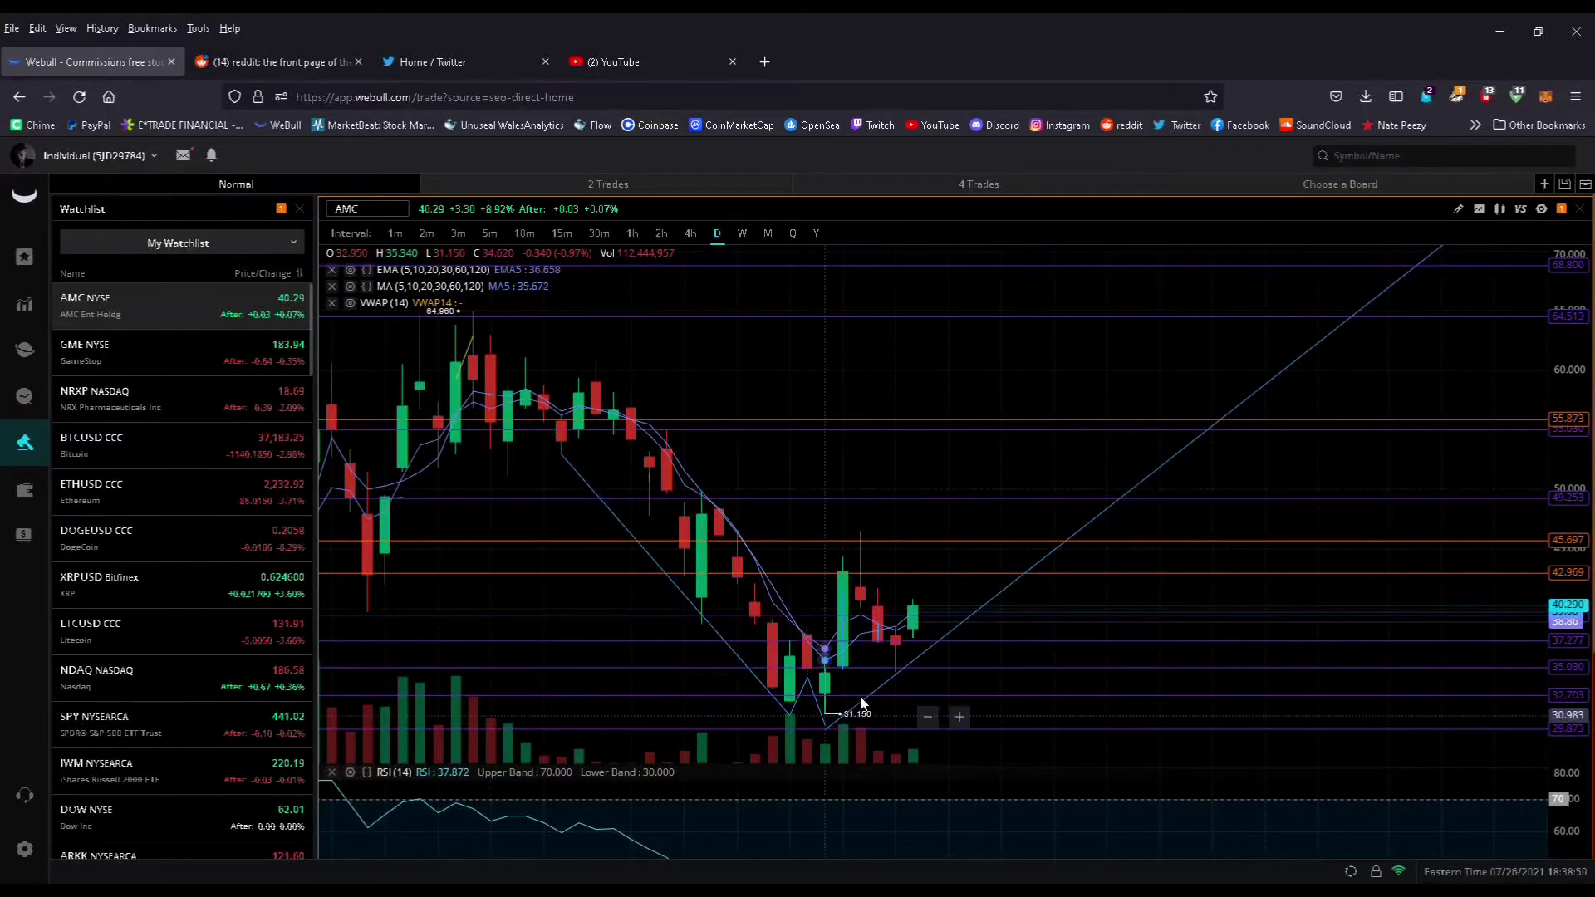
mouse_move(966, 624)
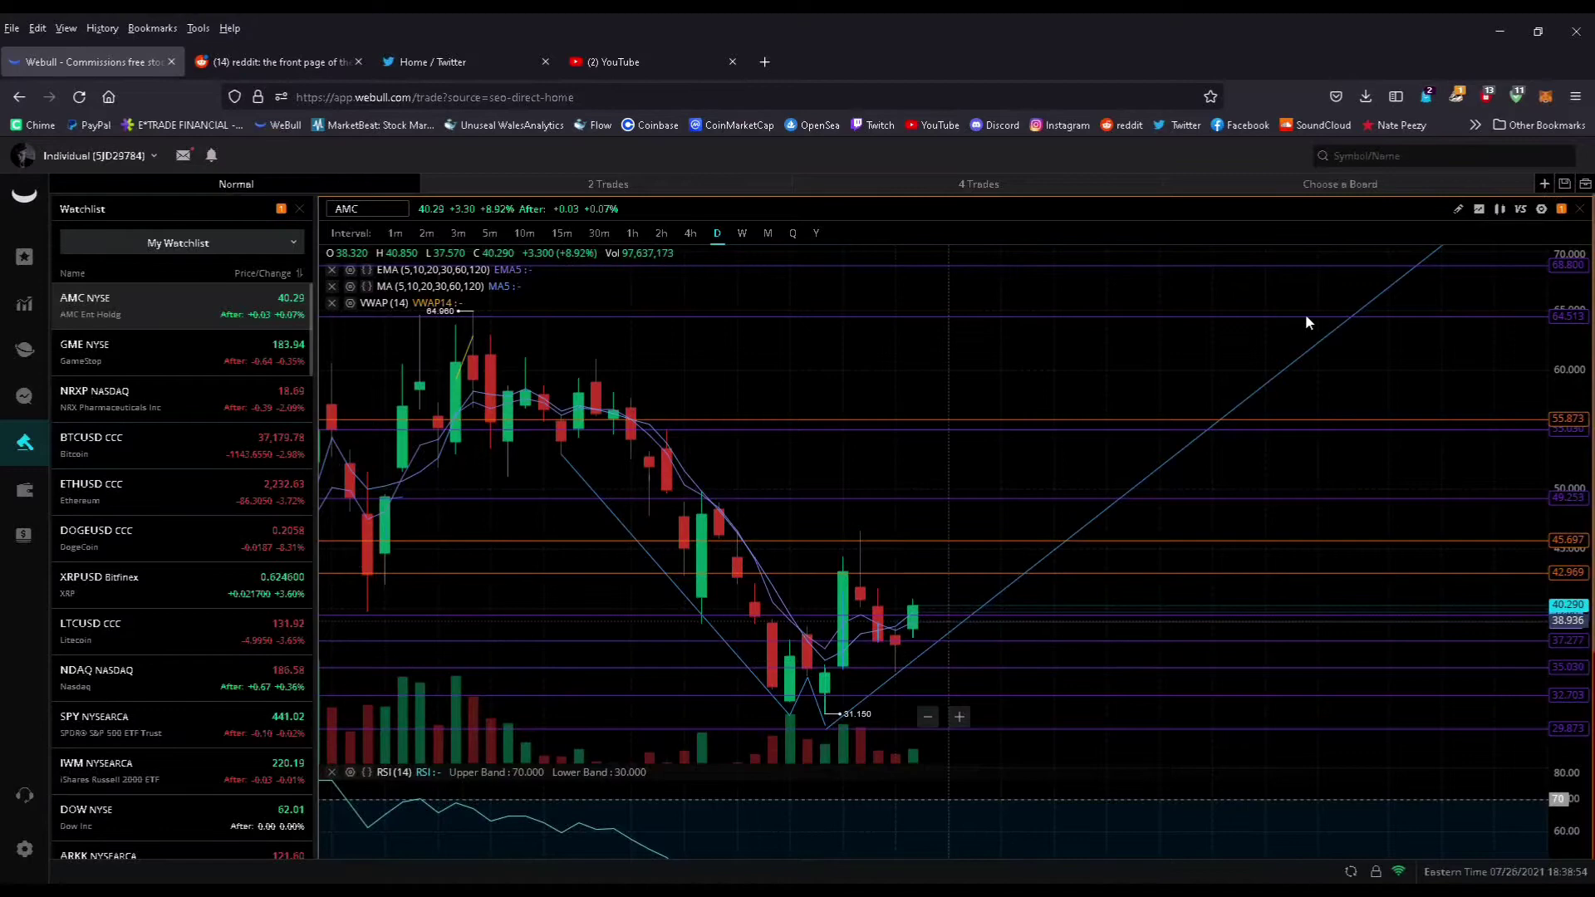
mouse_move(923, 684)
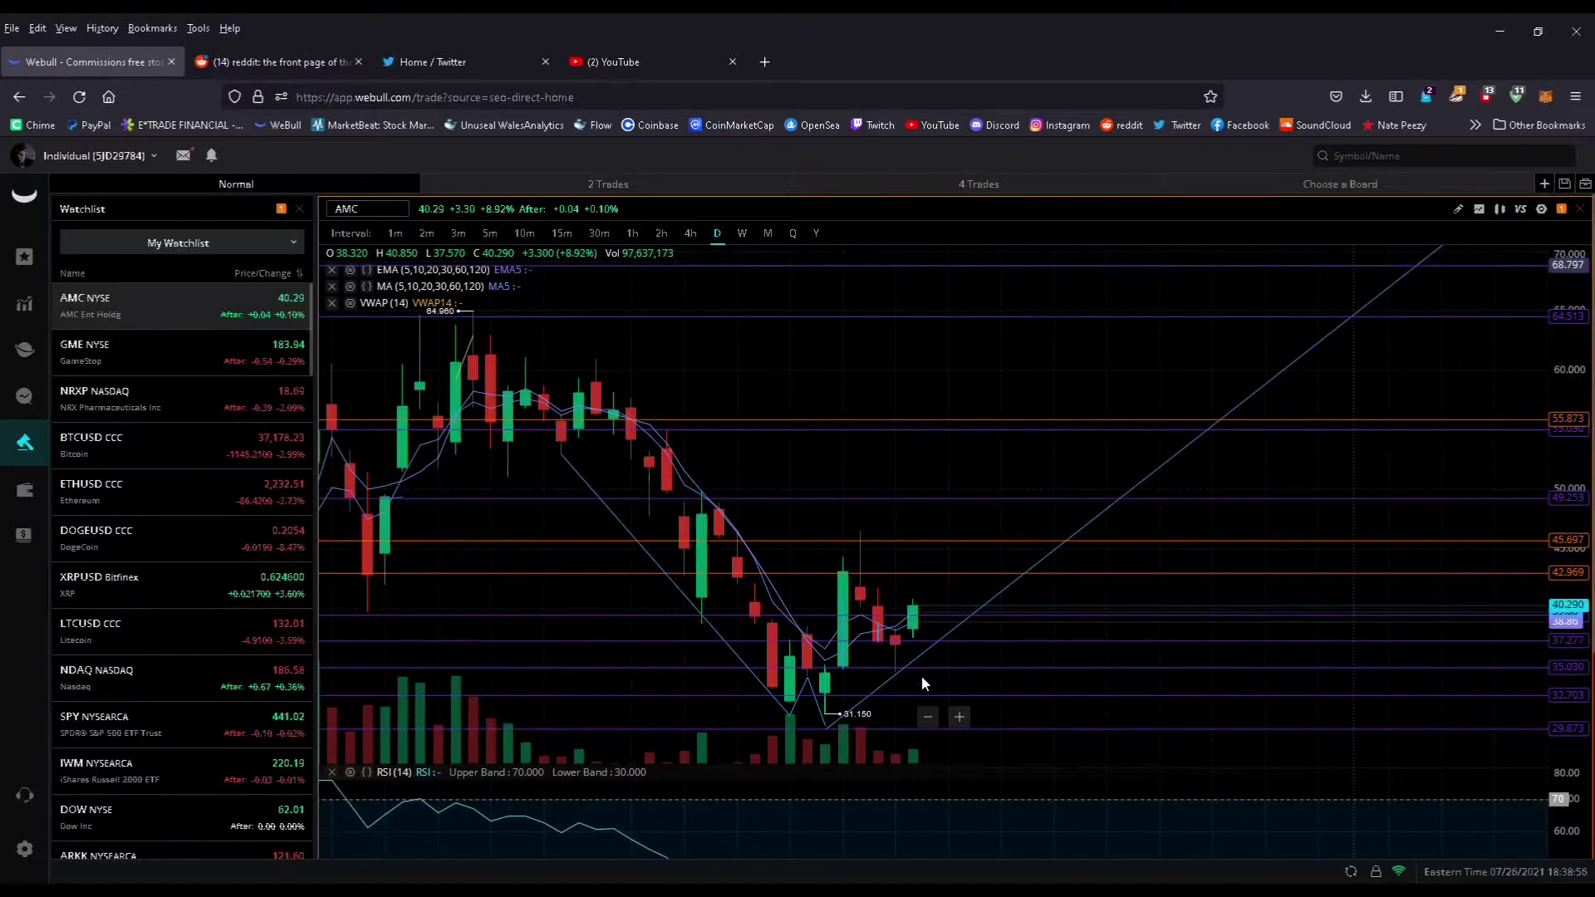
mouse_move(618, 437)
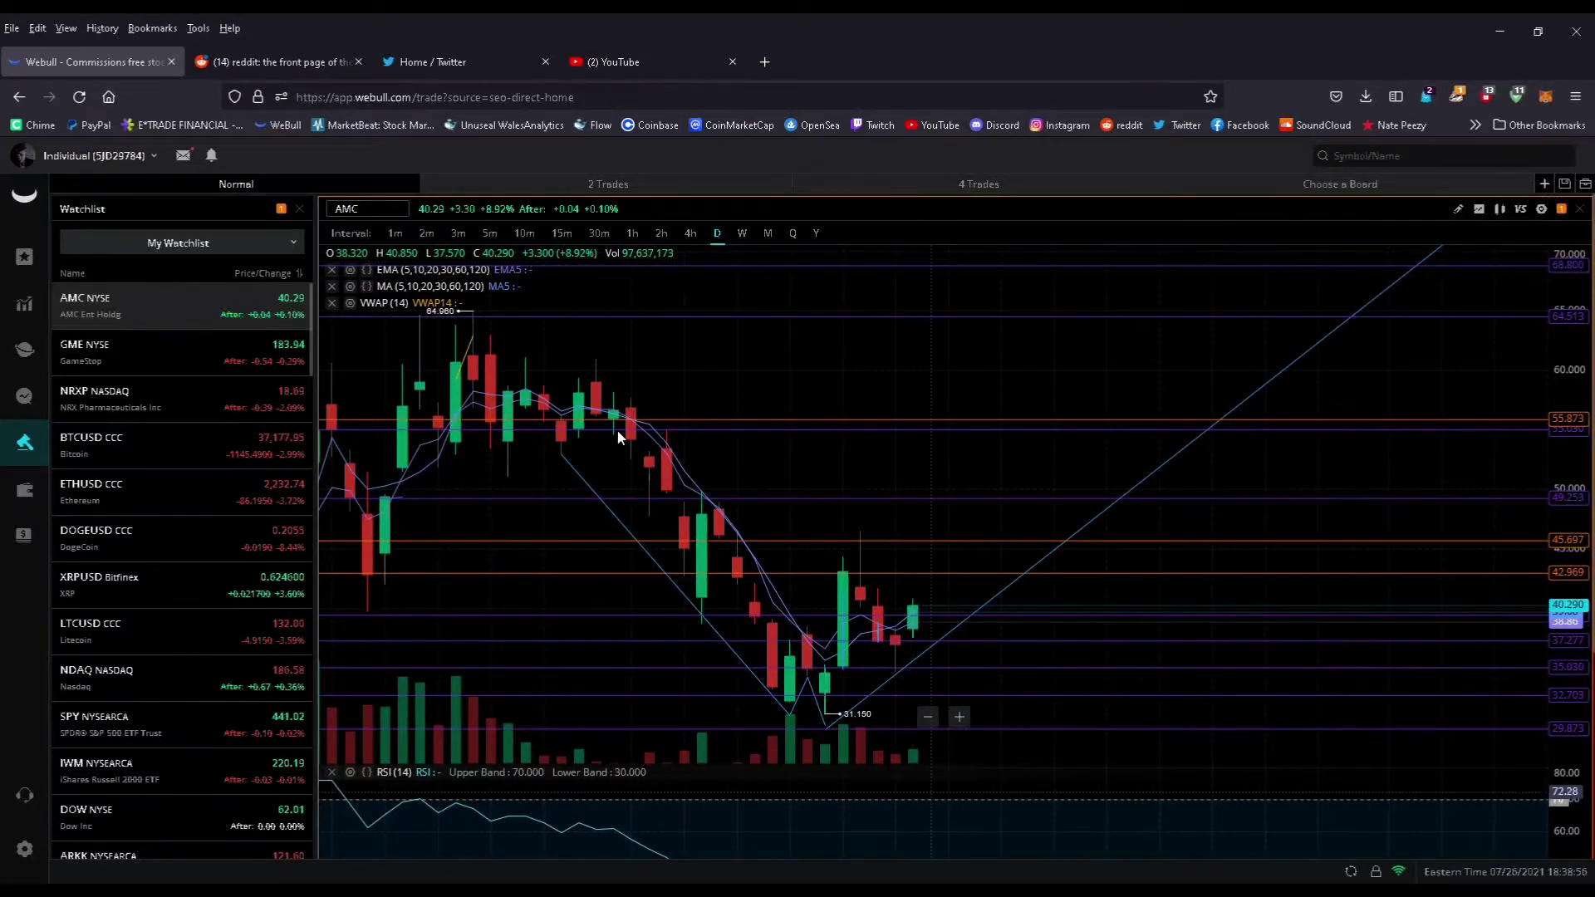
mouse_move(595, 368)
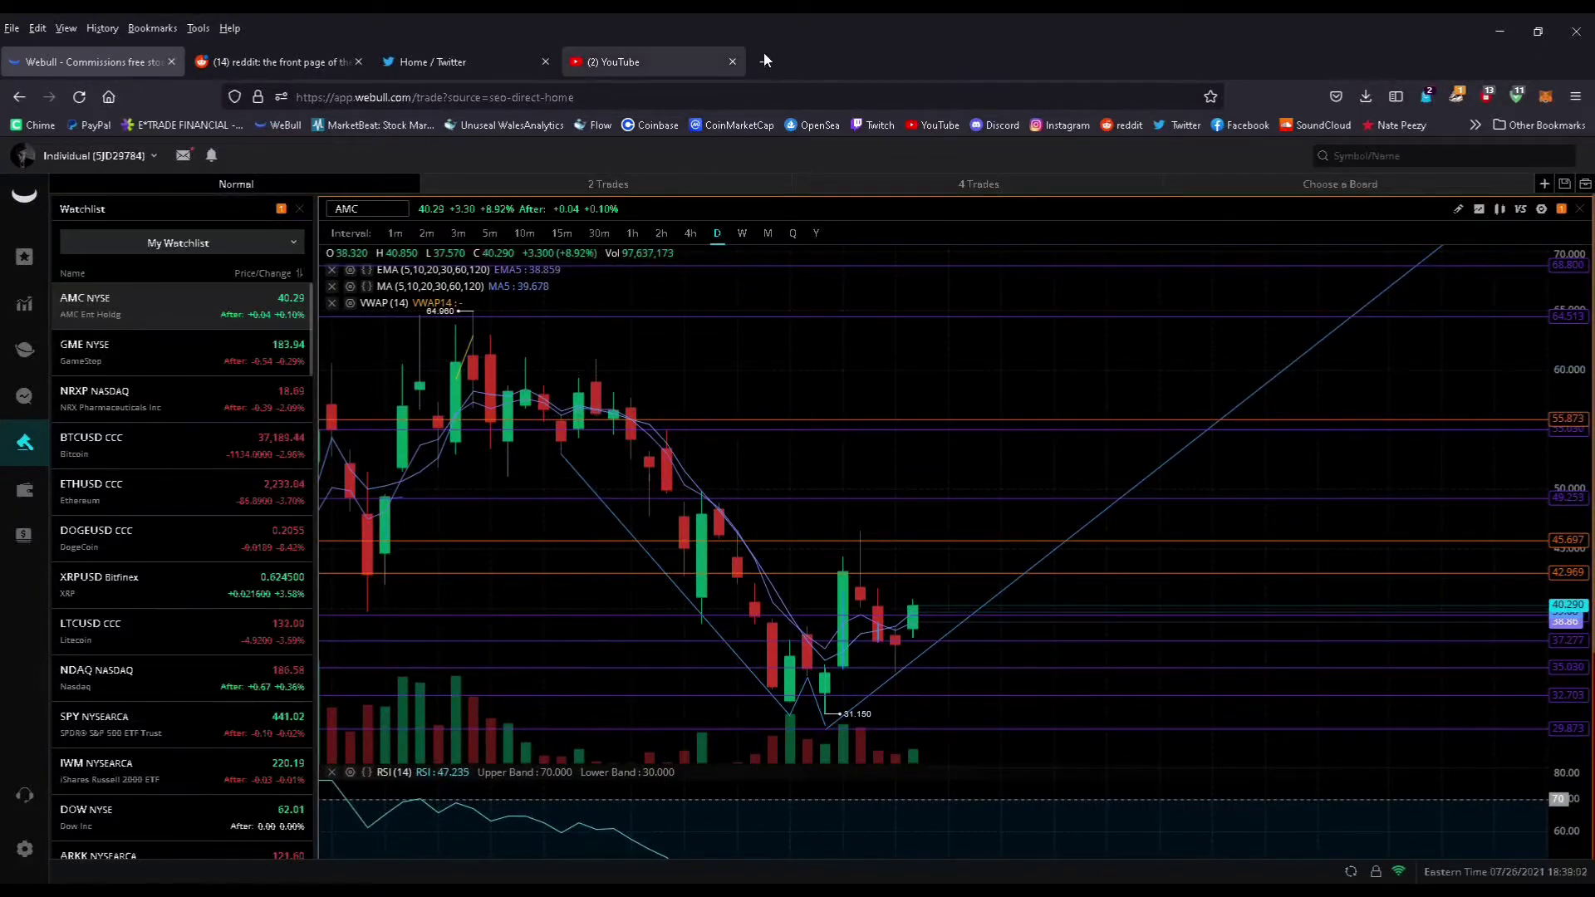
Add a new blank Firefox tab beside the Webull AMC daily chart.
left_click(950, 61)
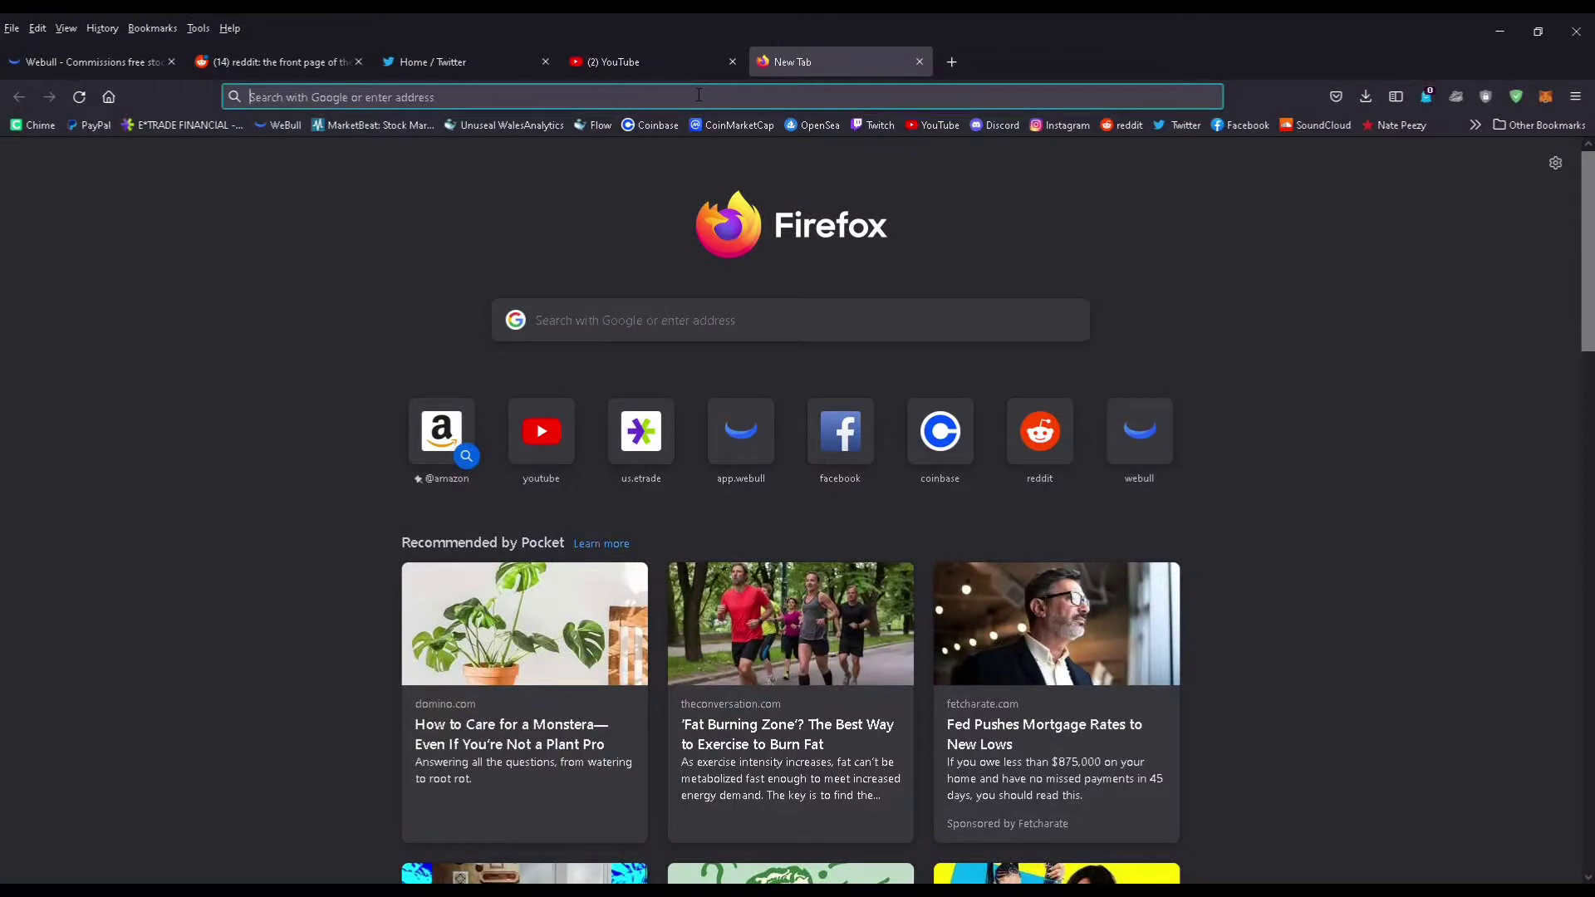
Search Google Images for 'parabolic arc' and scroll through the results.
type("parablic arc")
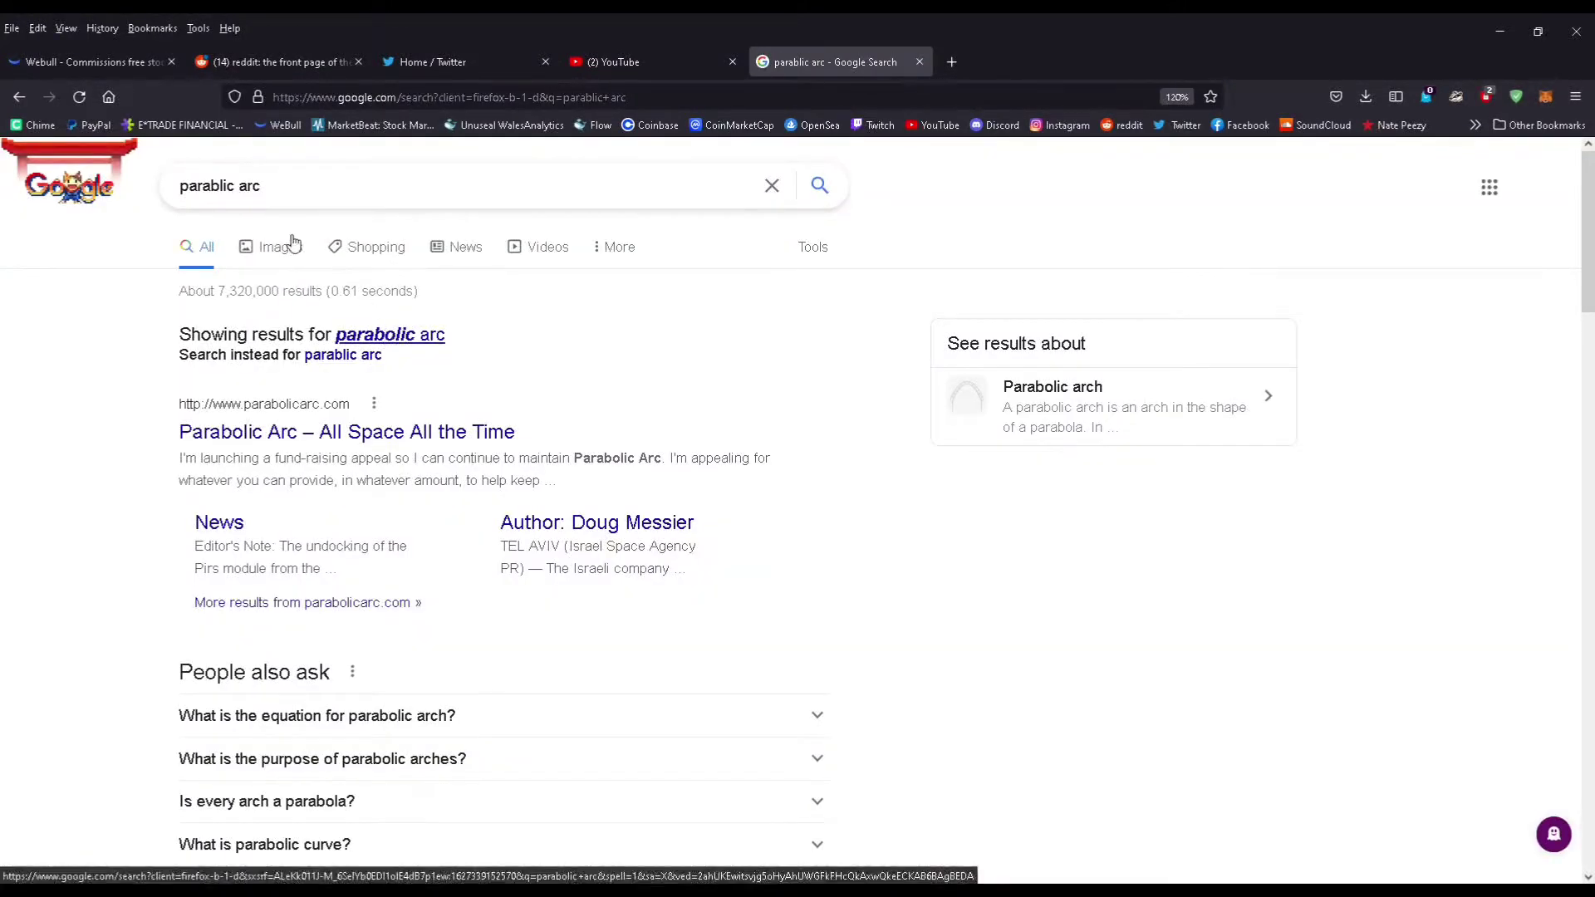
left_click(280, 246)
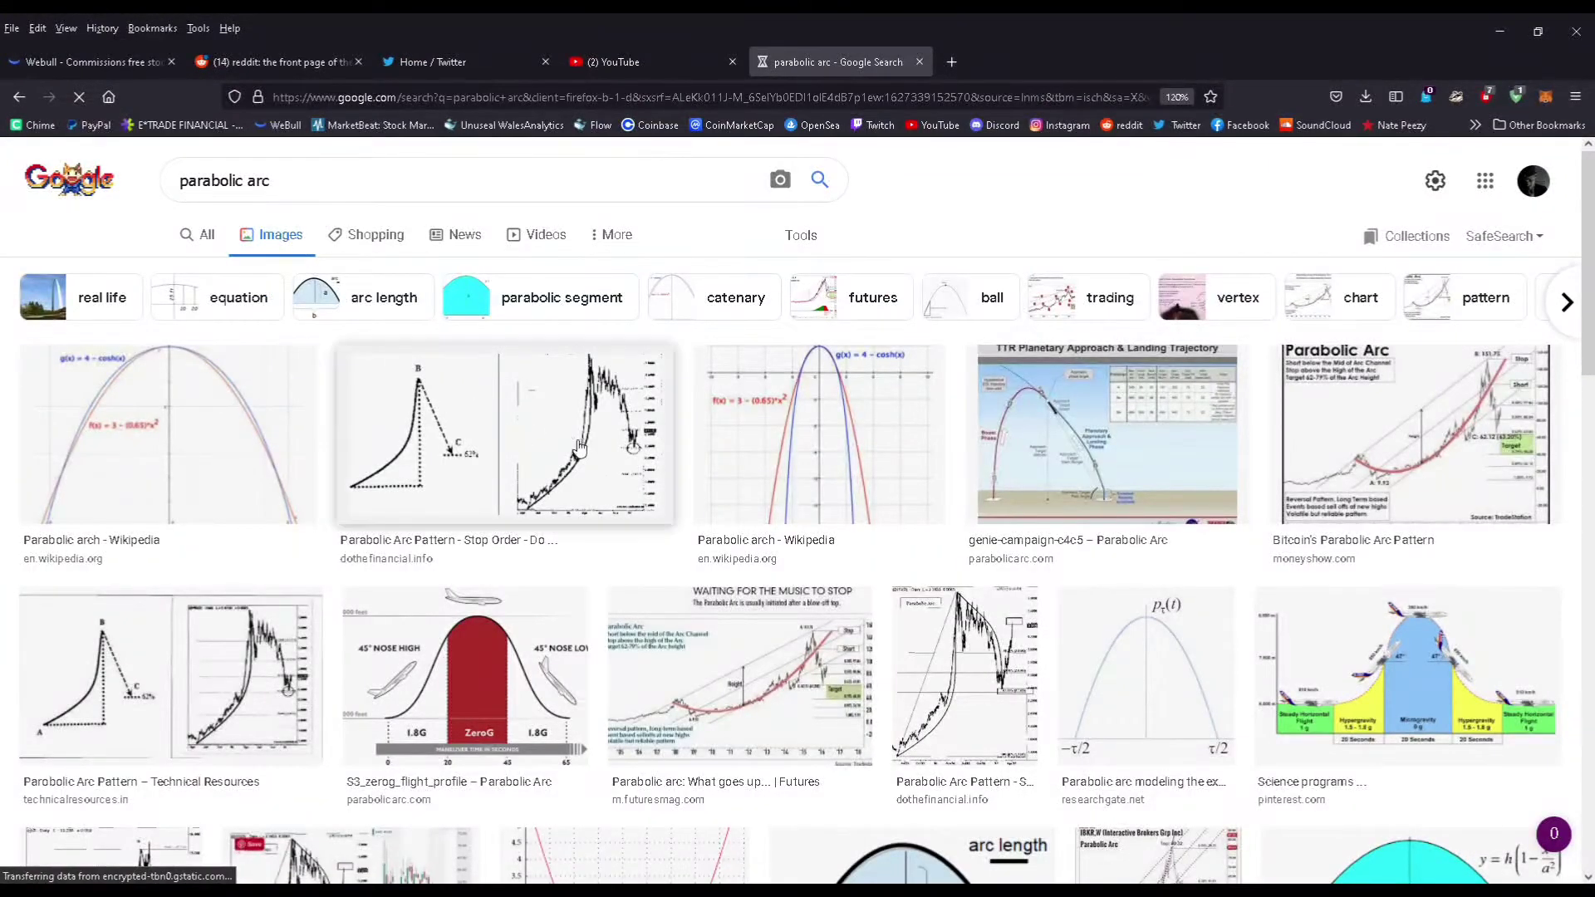
scroll("down", 3)
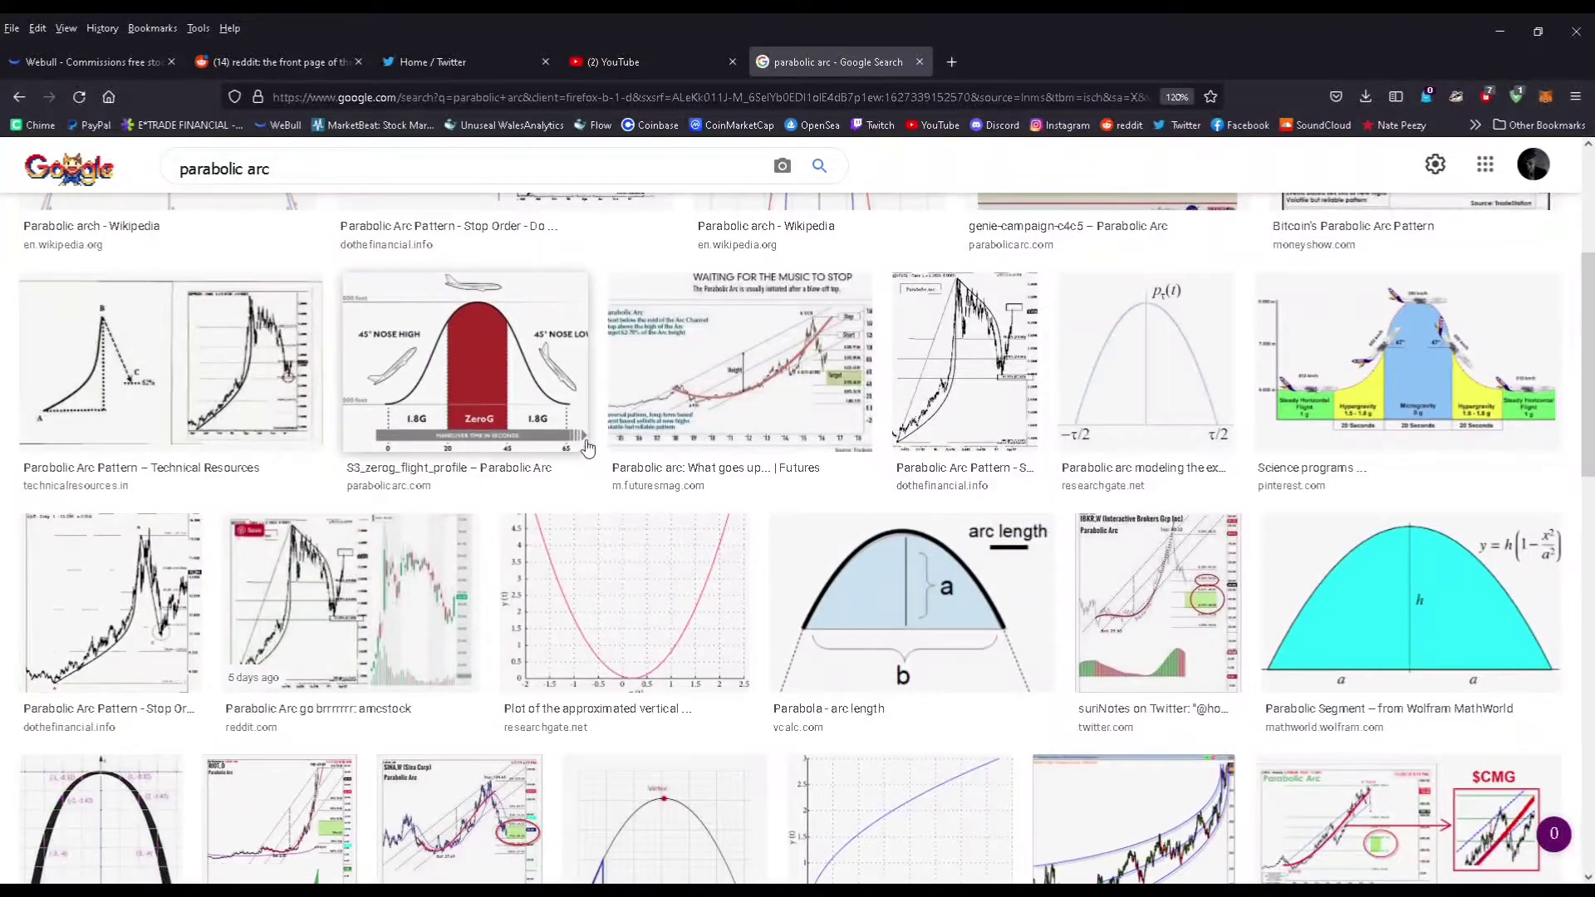
mouse_move(260, 623)
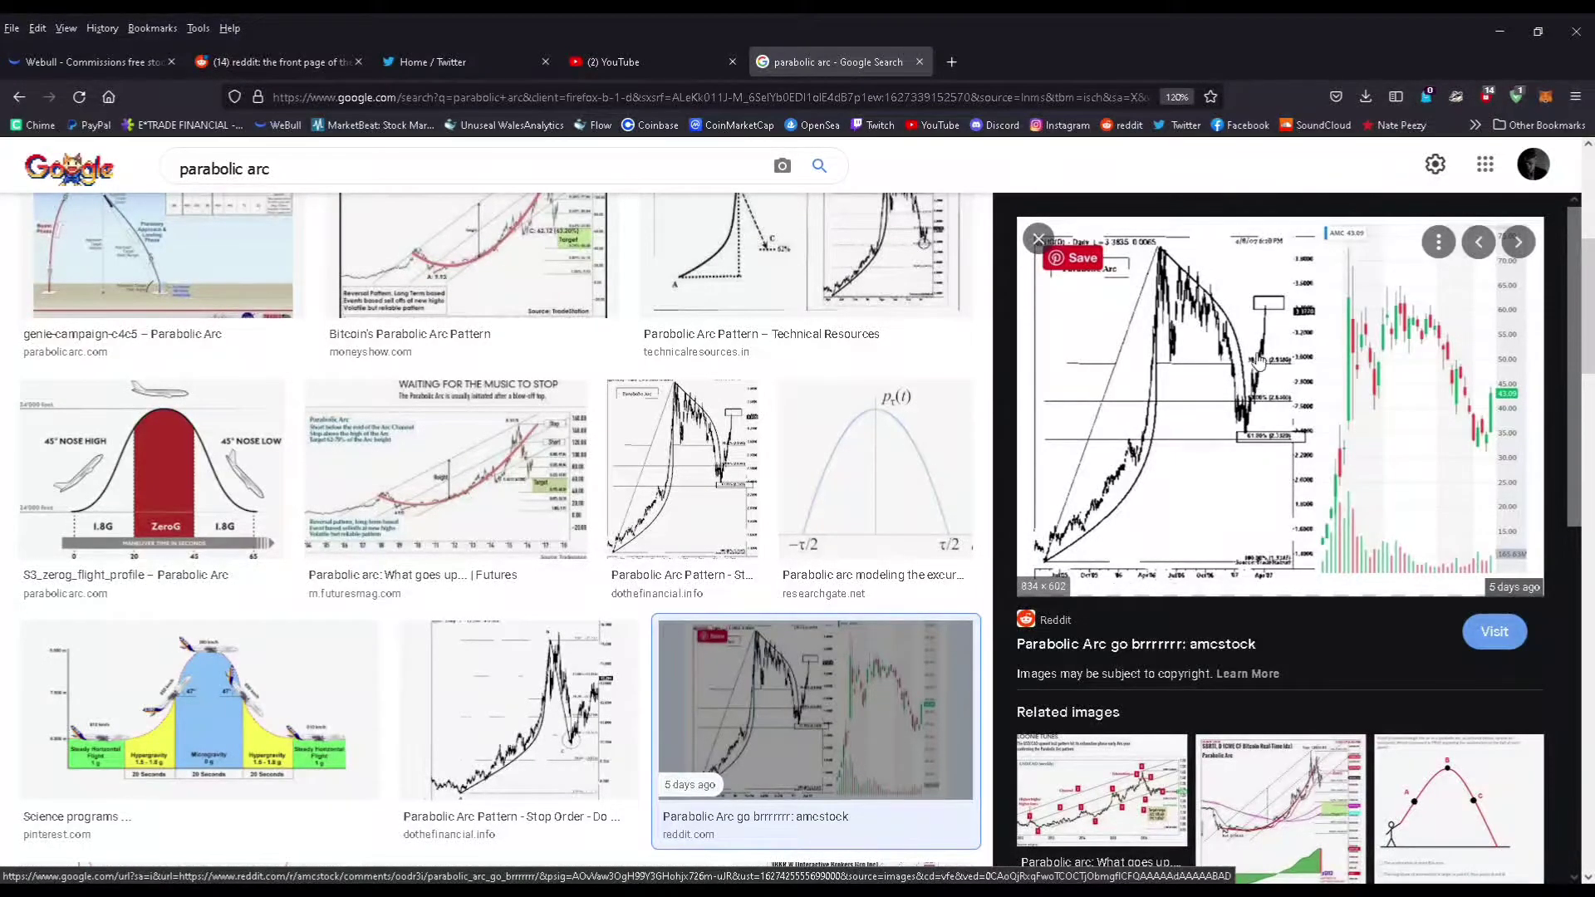
mouse_move(1284, 257)
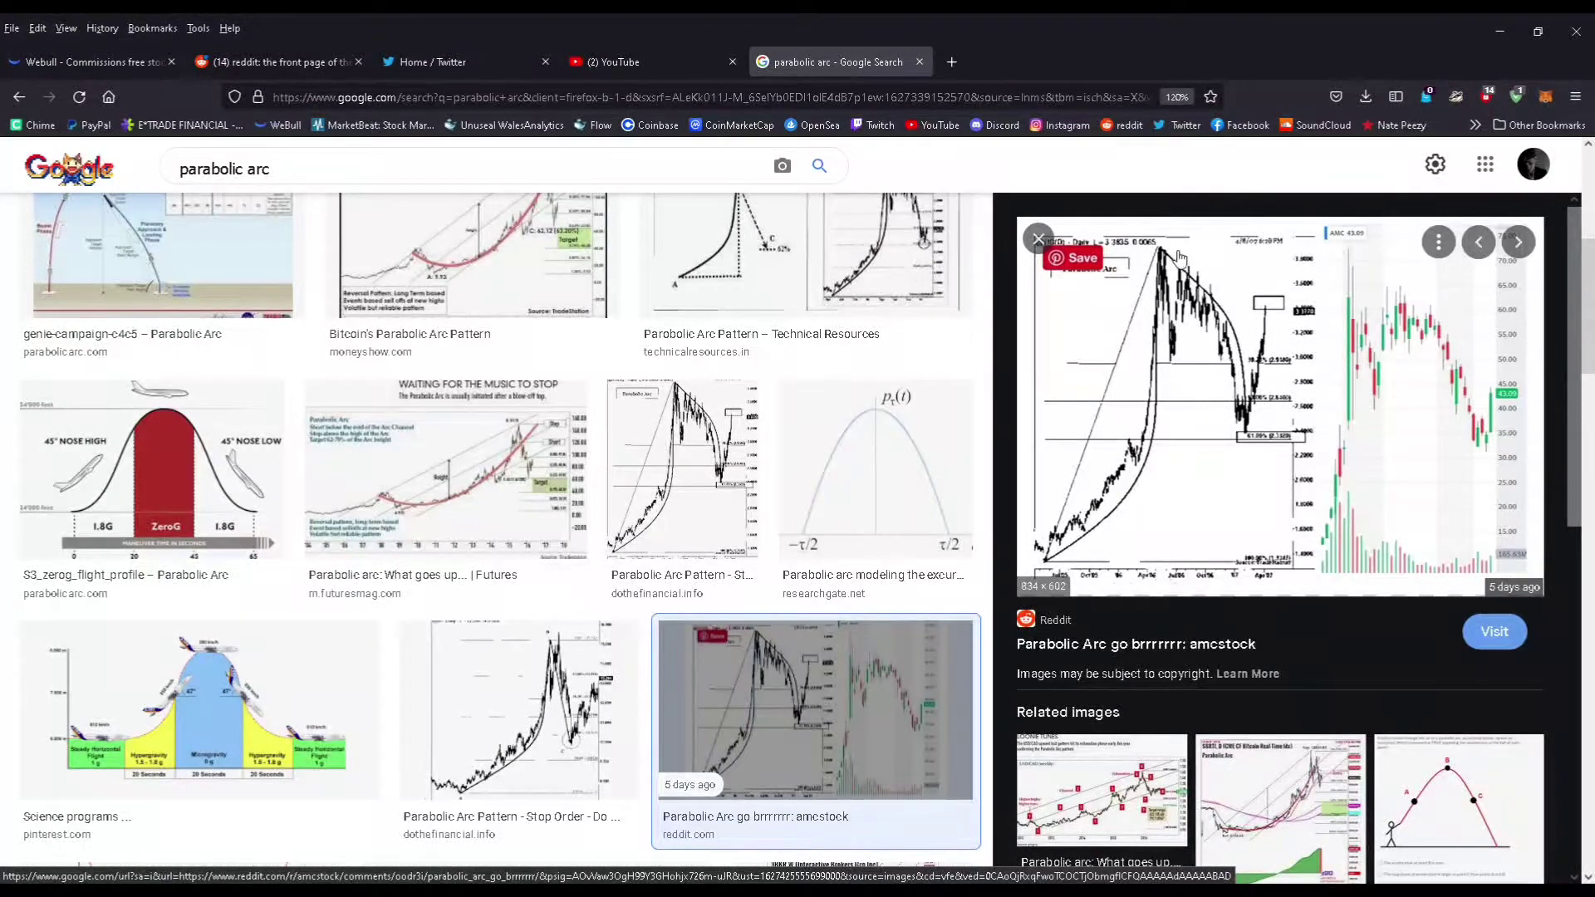
mouse_move(1145, 236)
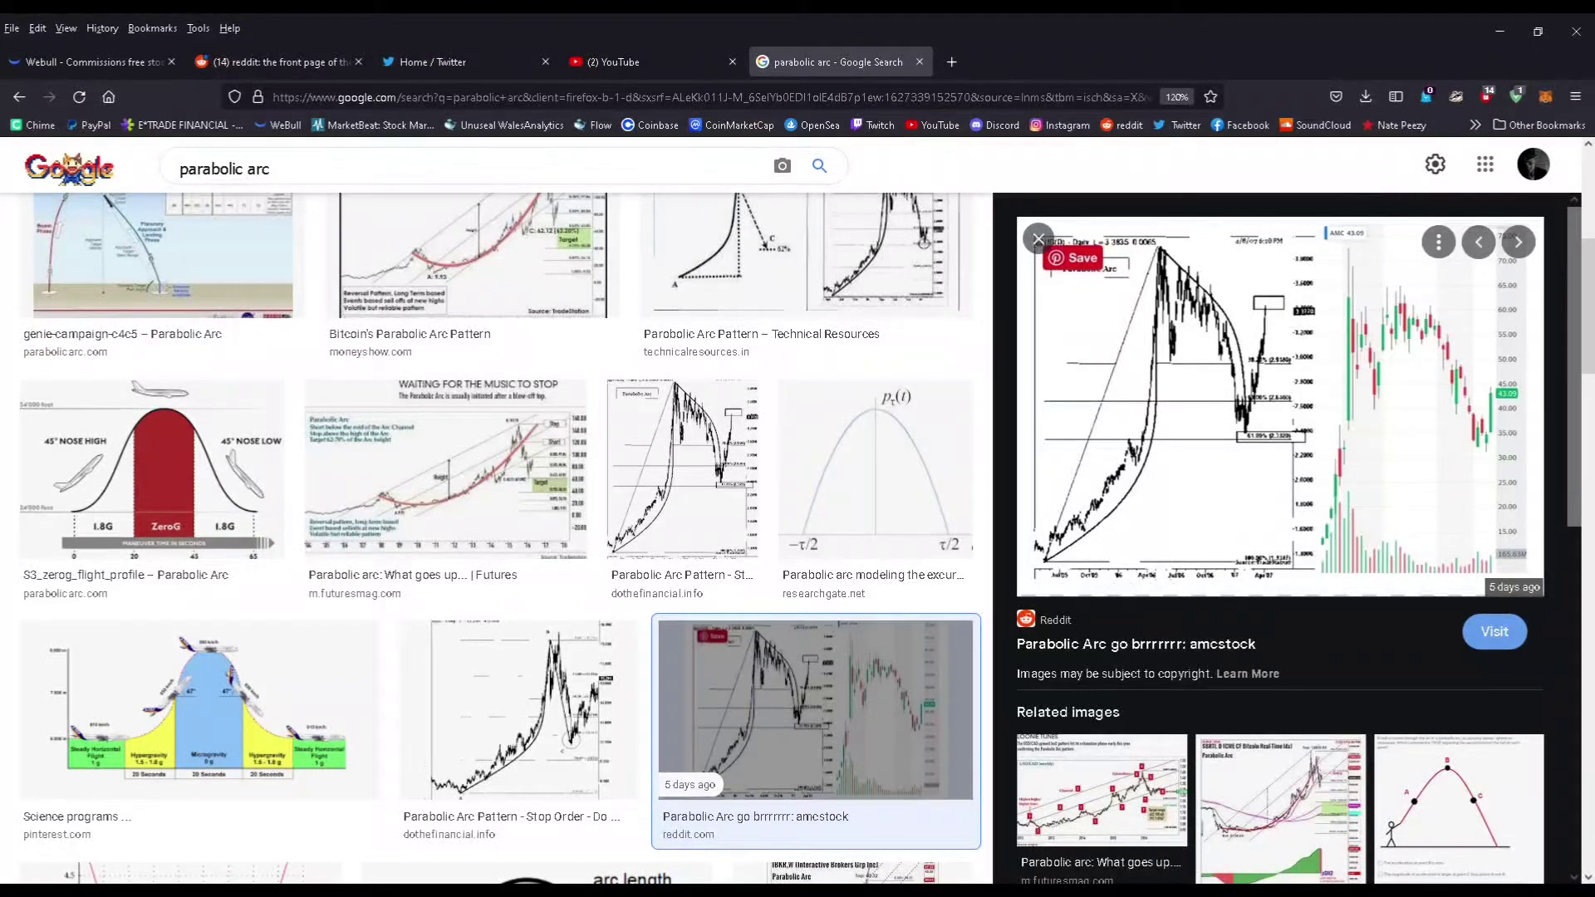
mouse_move(620, 63)
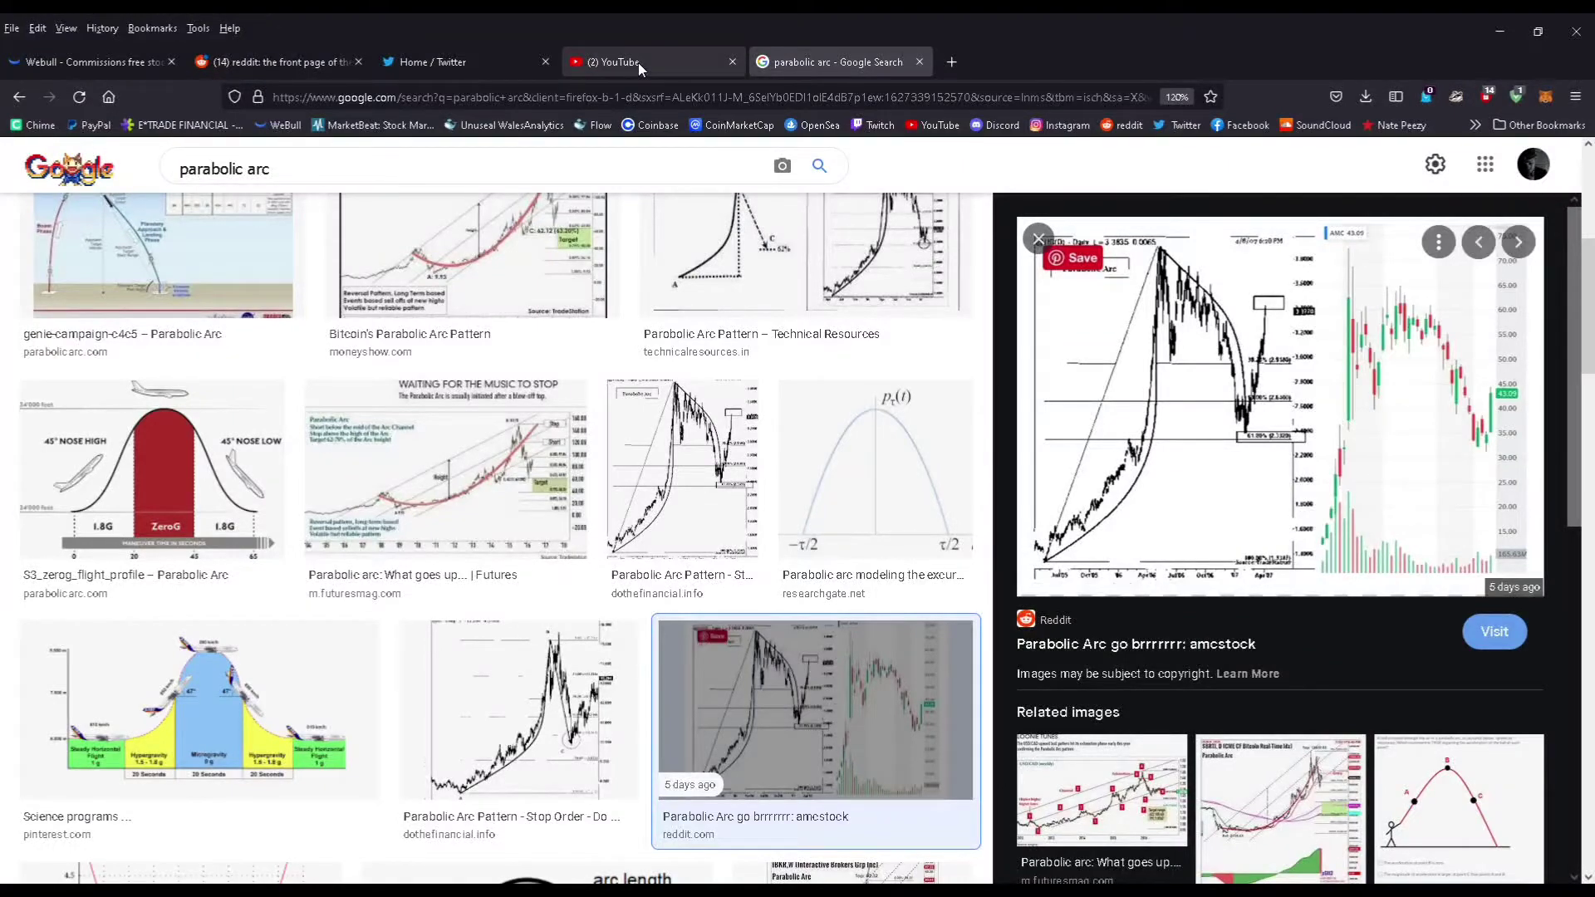
Switch among the YouTube and search tabs, then add another blank tab.
left_click(610, 62)
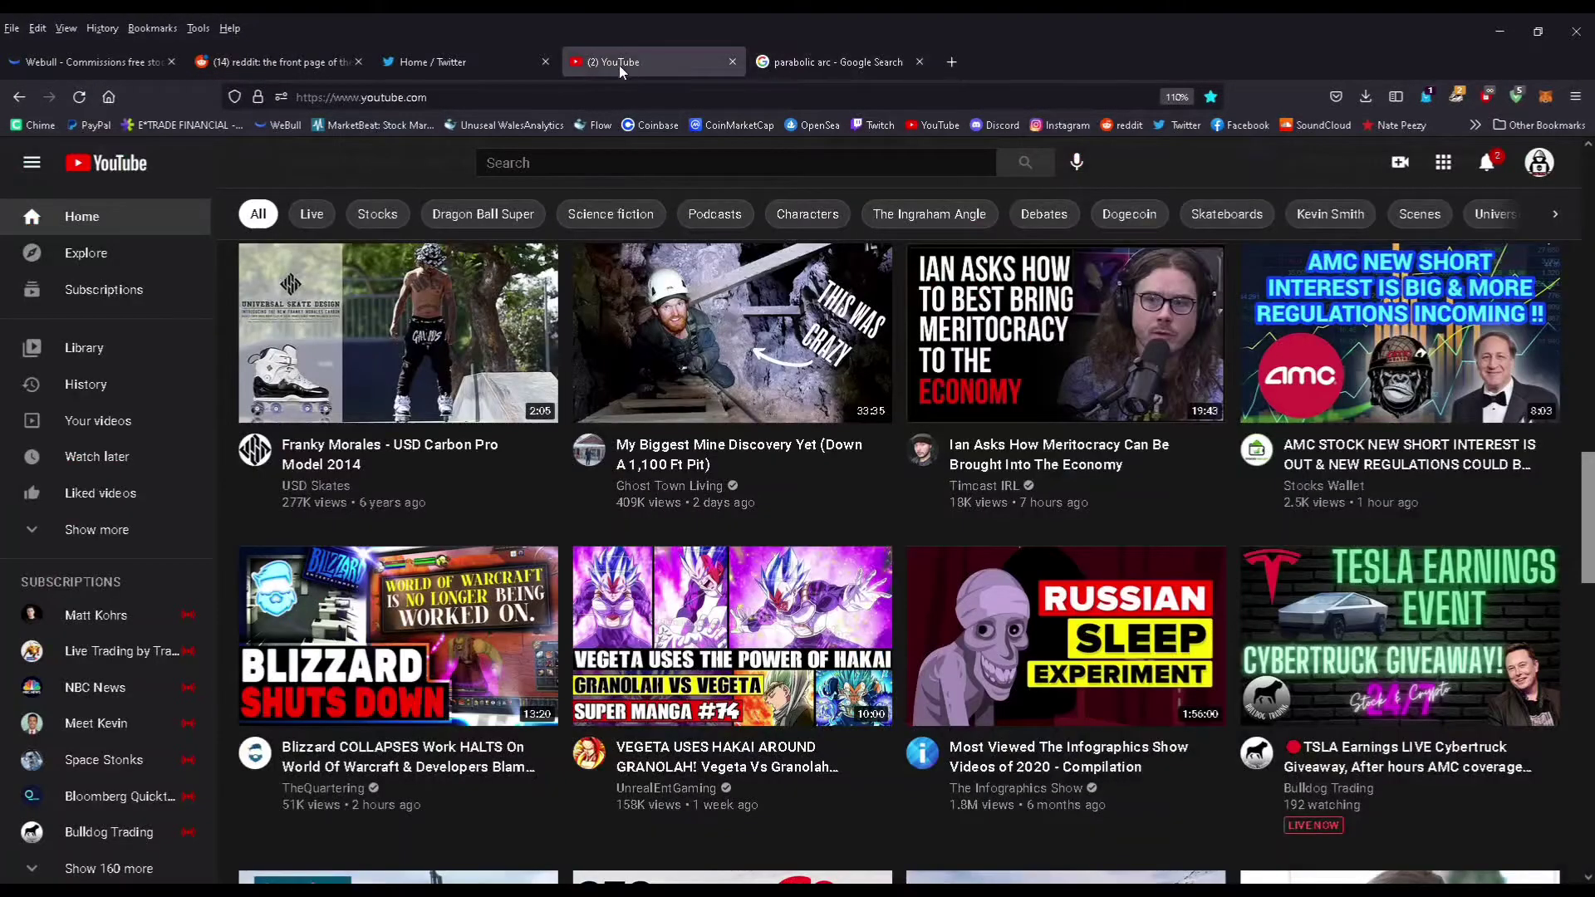
left_click(463, 62)
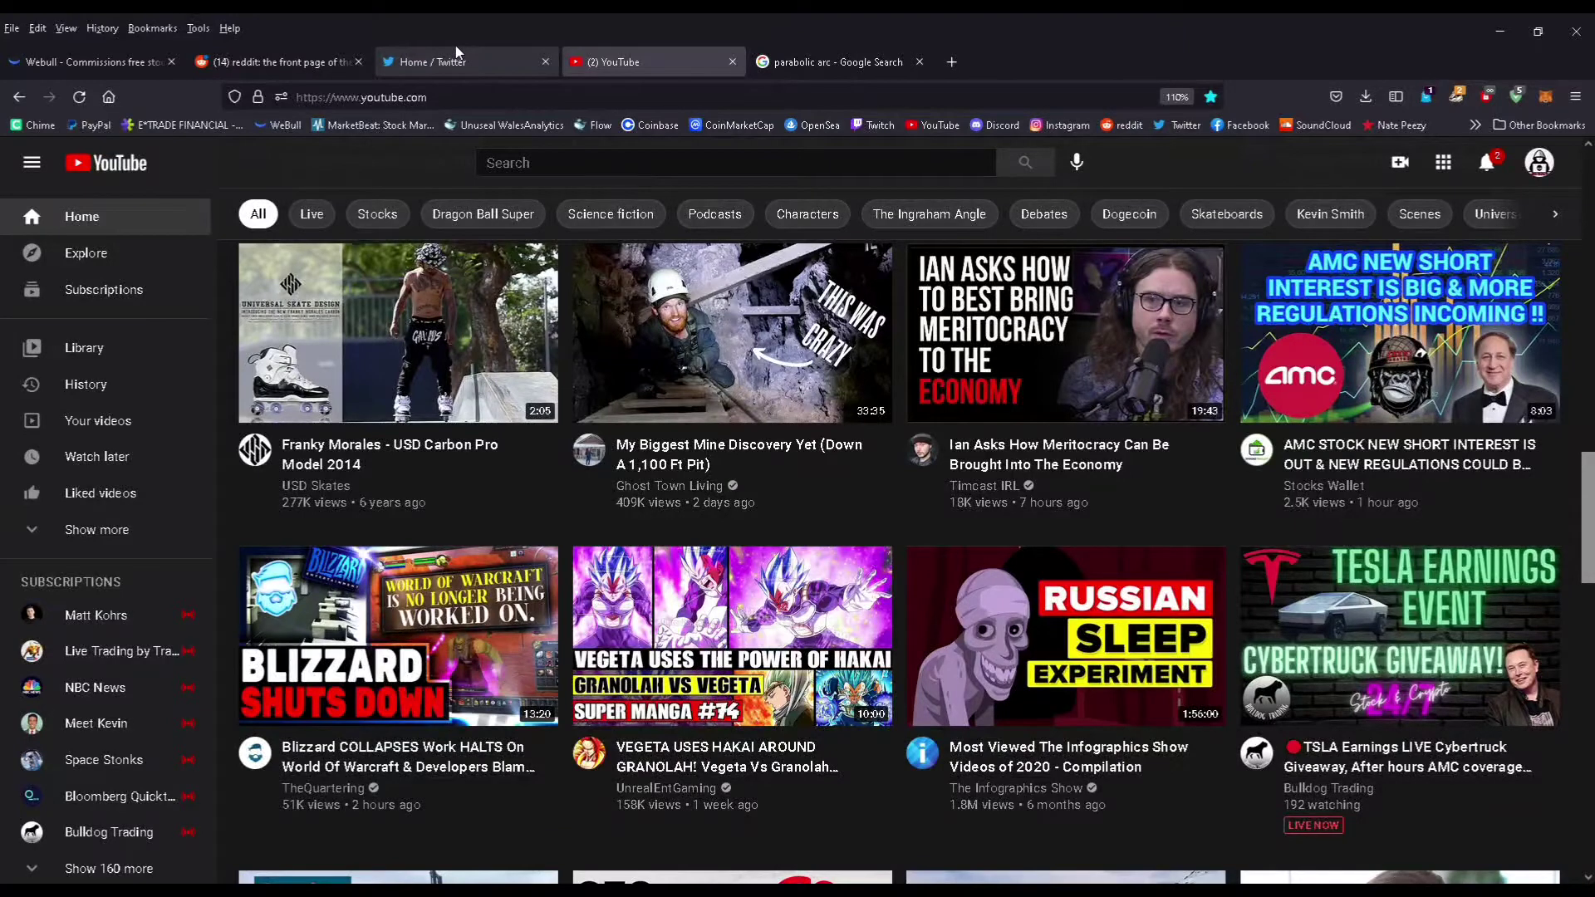
left_click(275, 61)
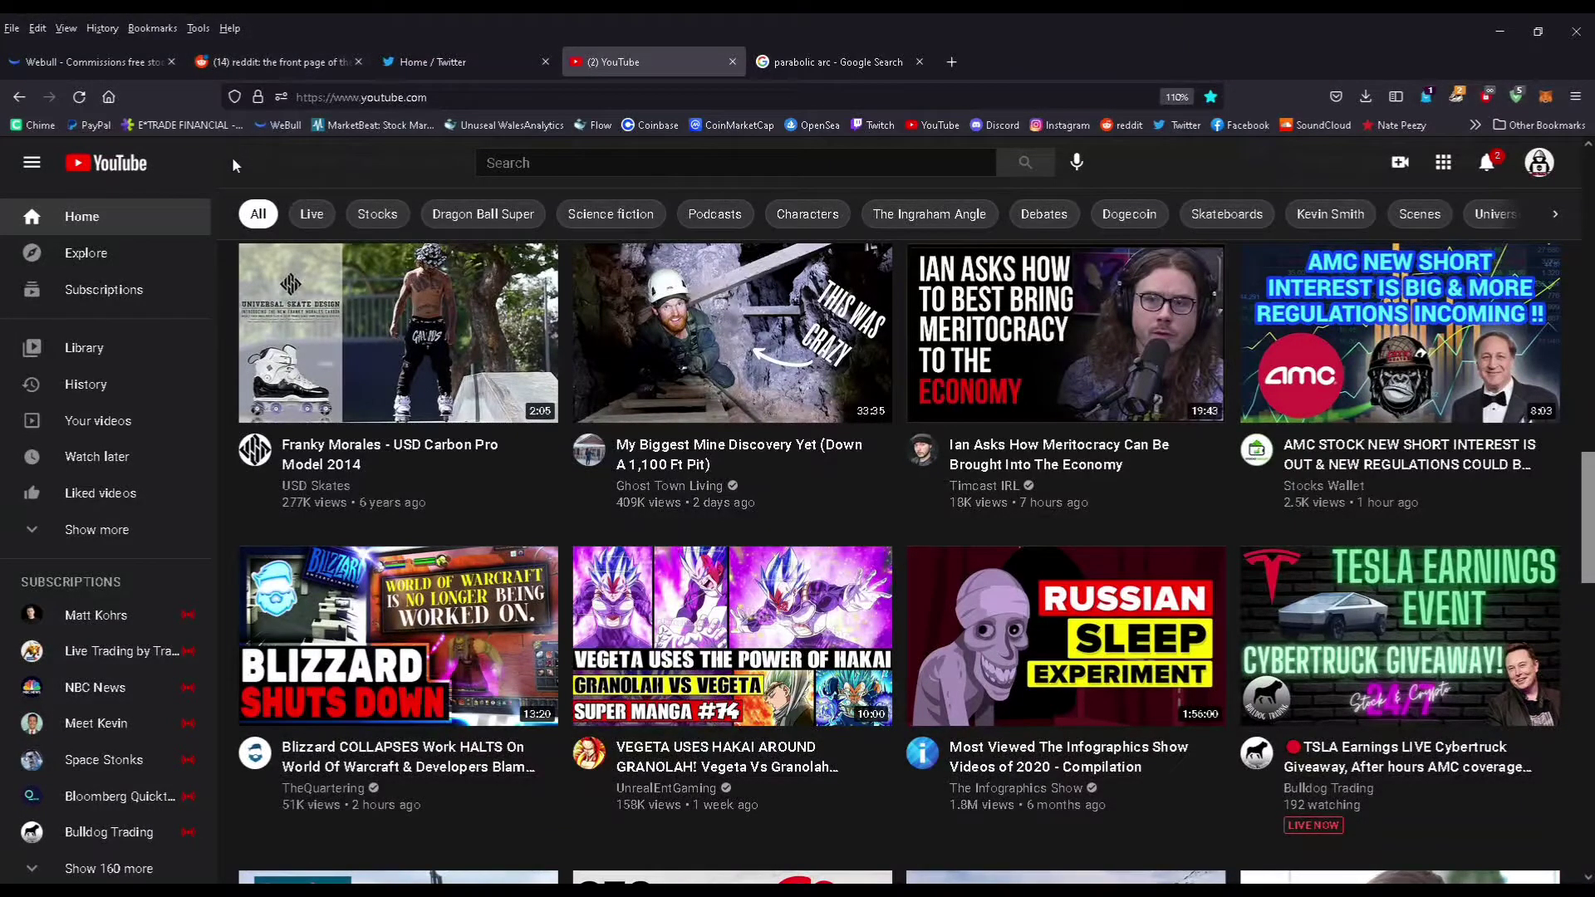
mouse_move(377, 213)
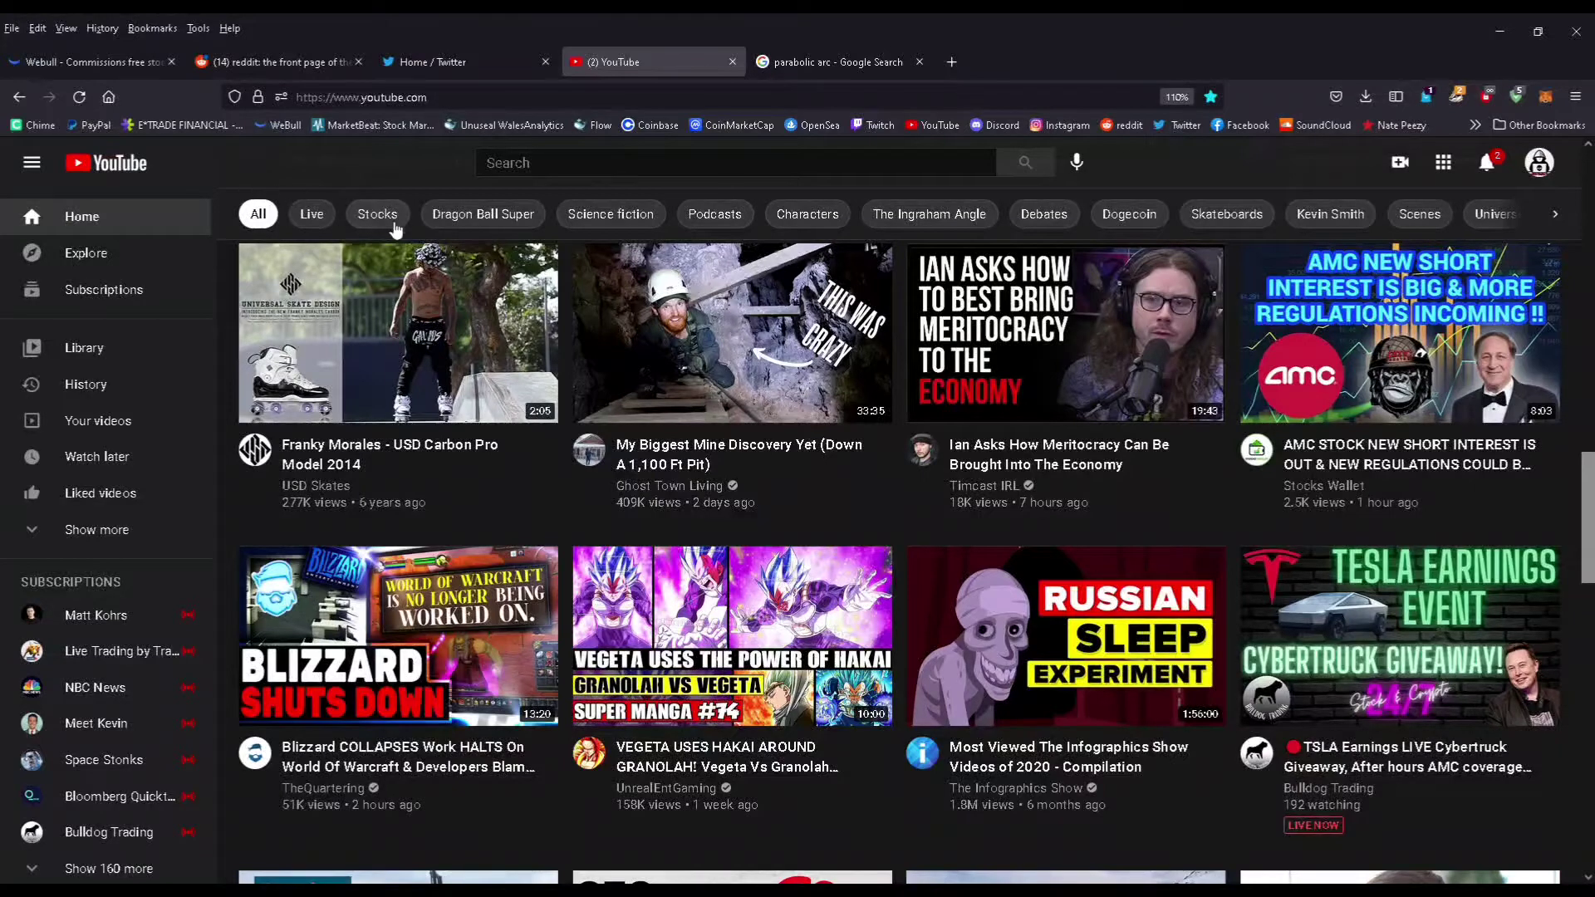
mouse_move(397, 334)
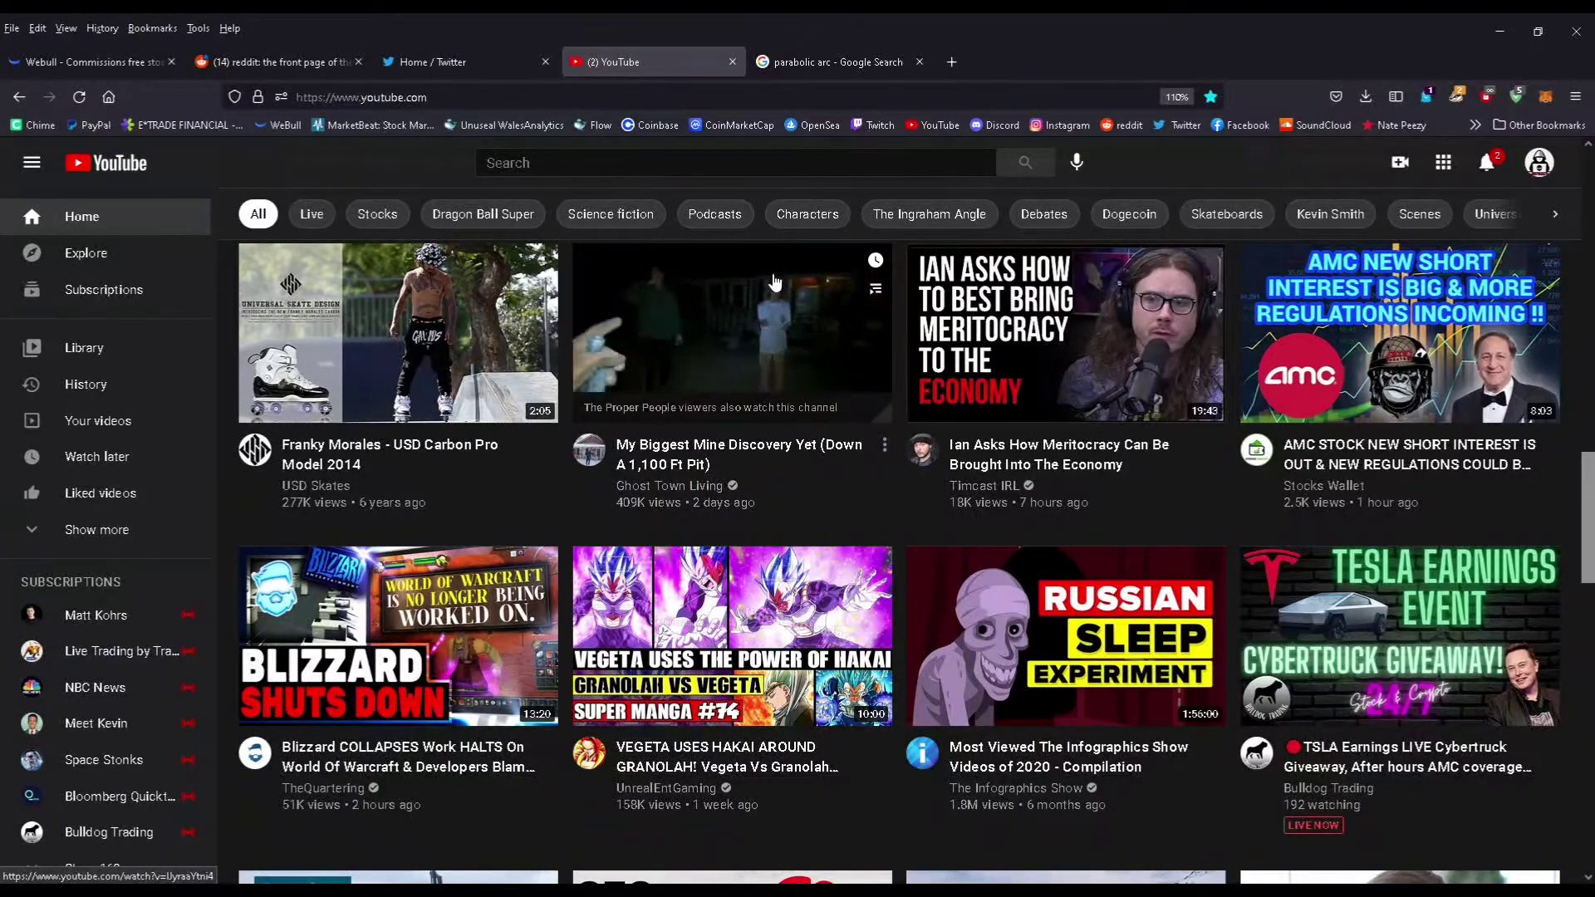
left_click(829, 62)
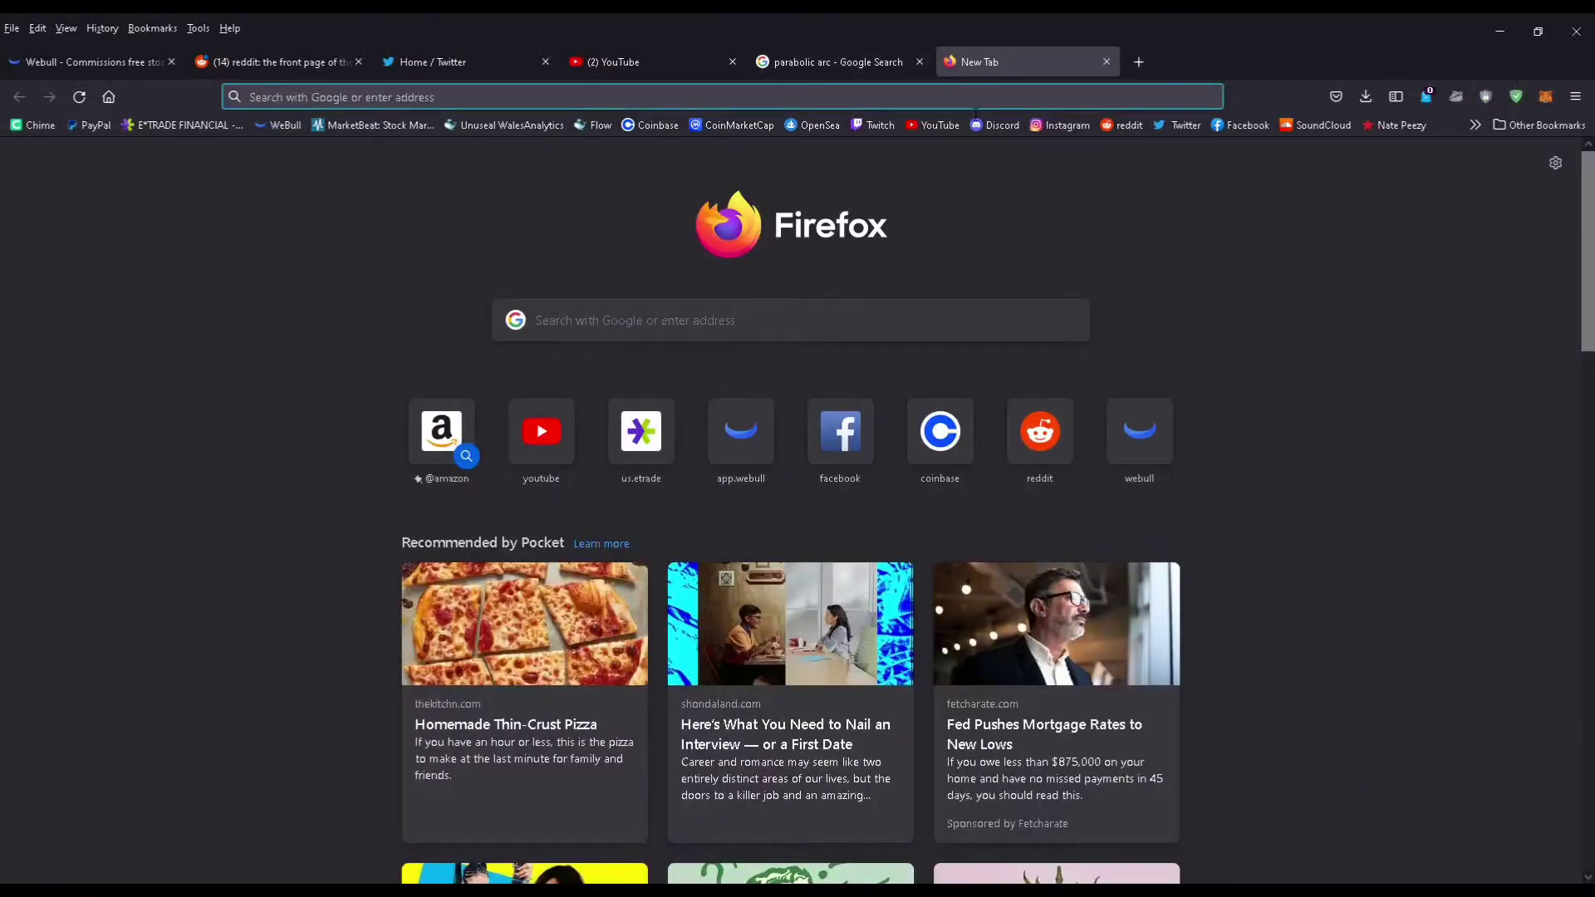
mouse_move(879, 124)
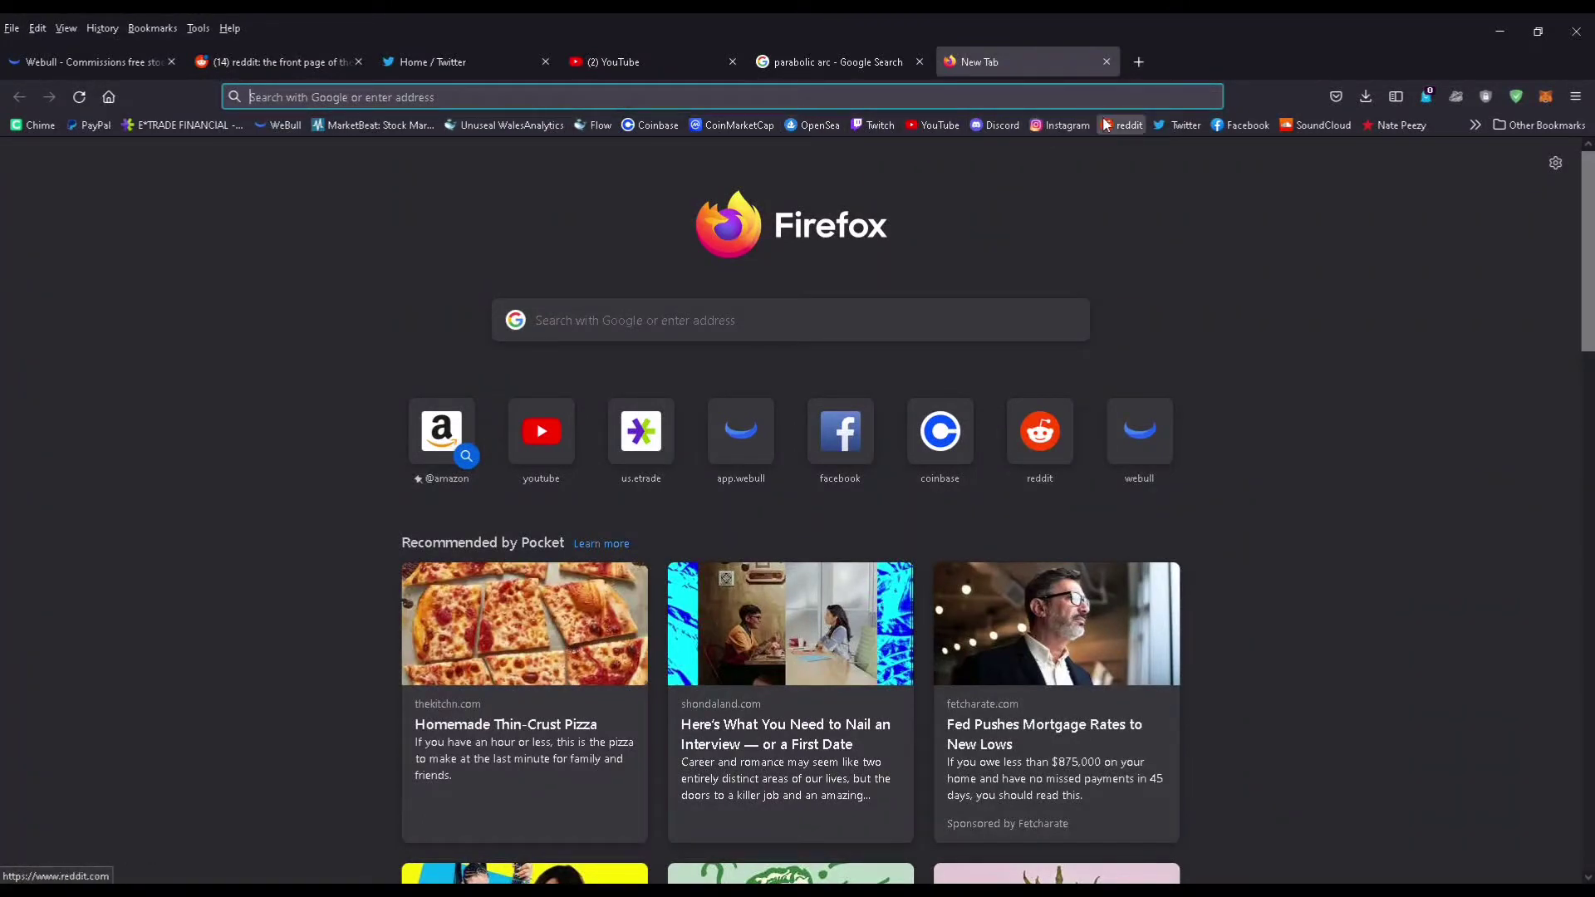
Load Reddit from the bookmark and scroll down to the amcstock candle-chart post.
left_click(1137, 63)
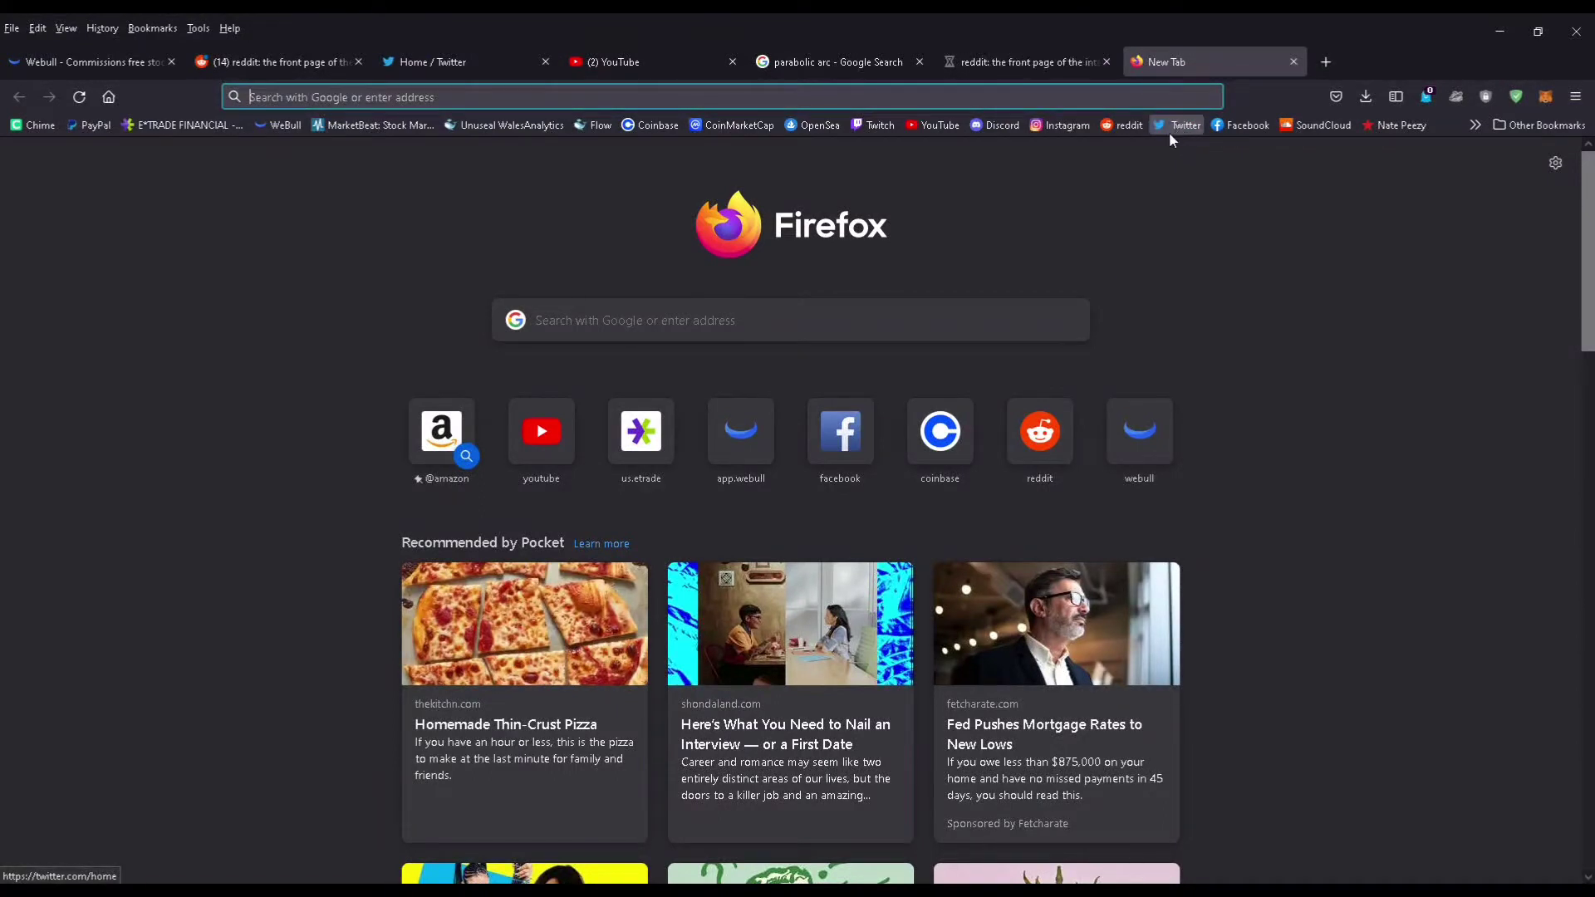
mouse_move(1195, 280)
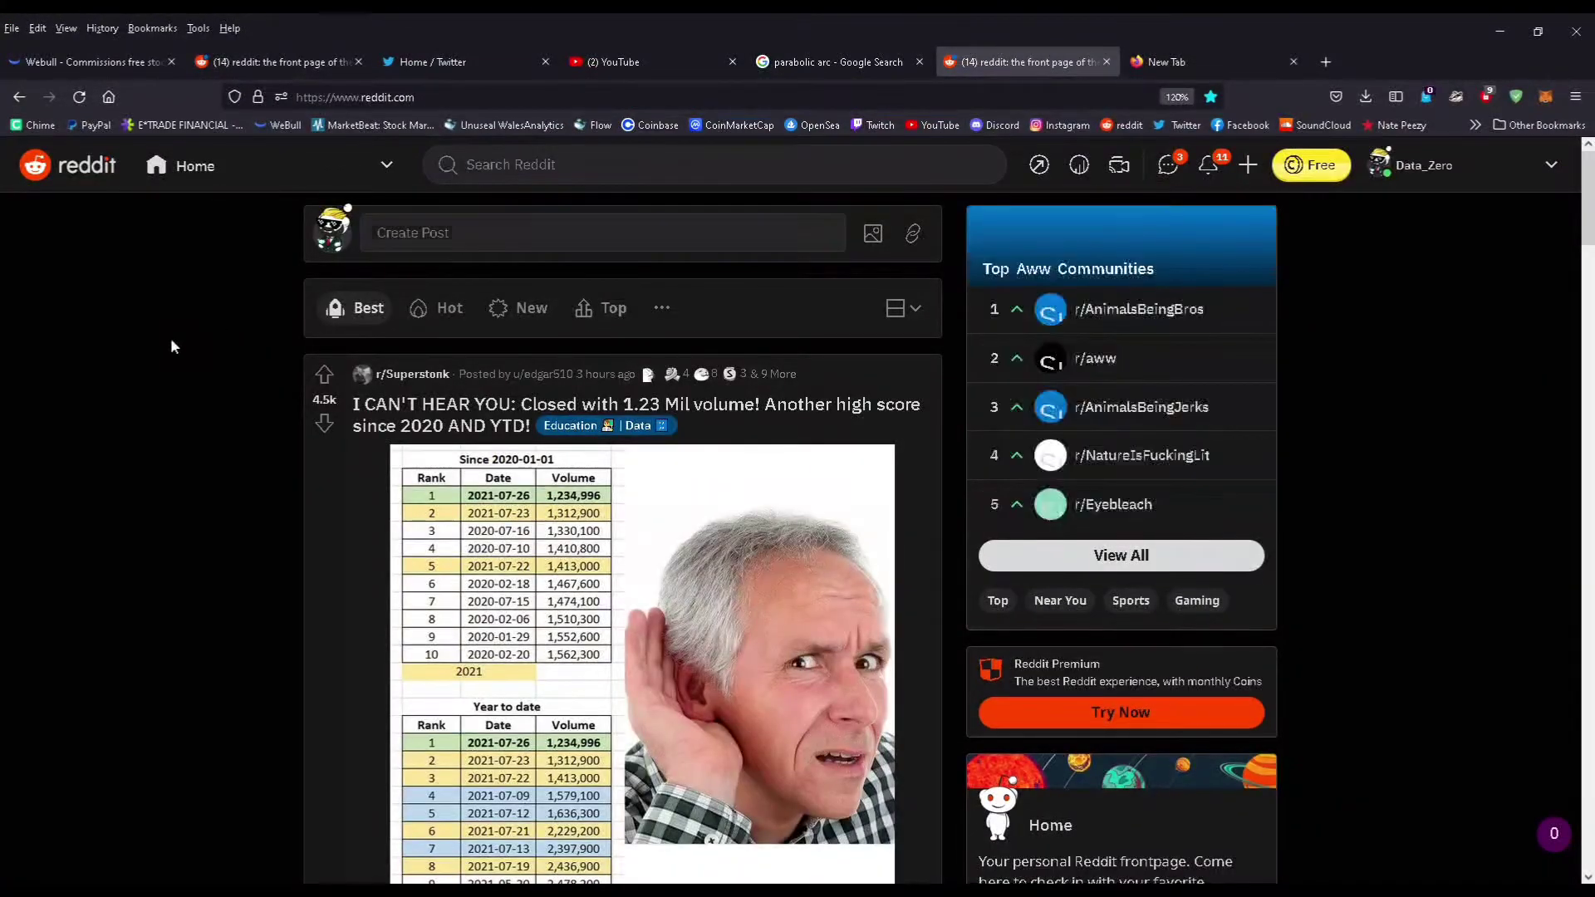
scroll("down", 3)
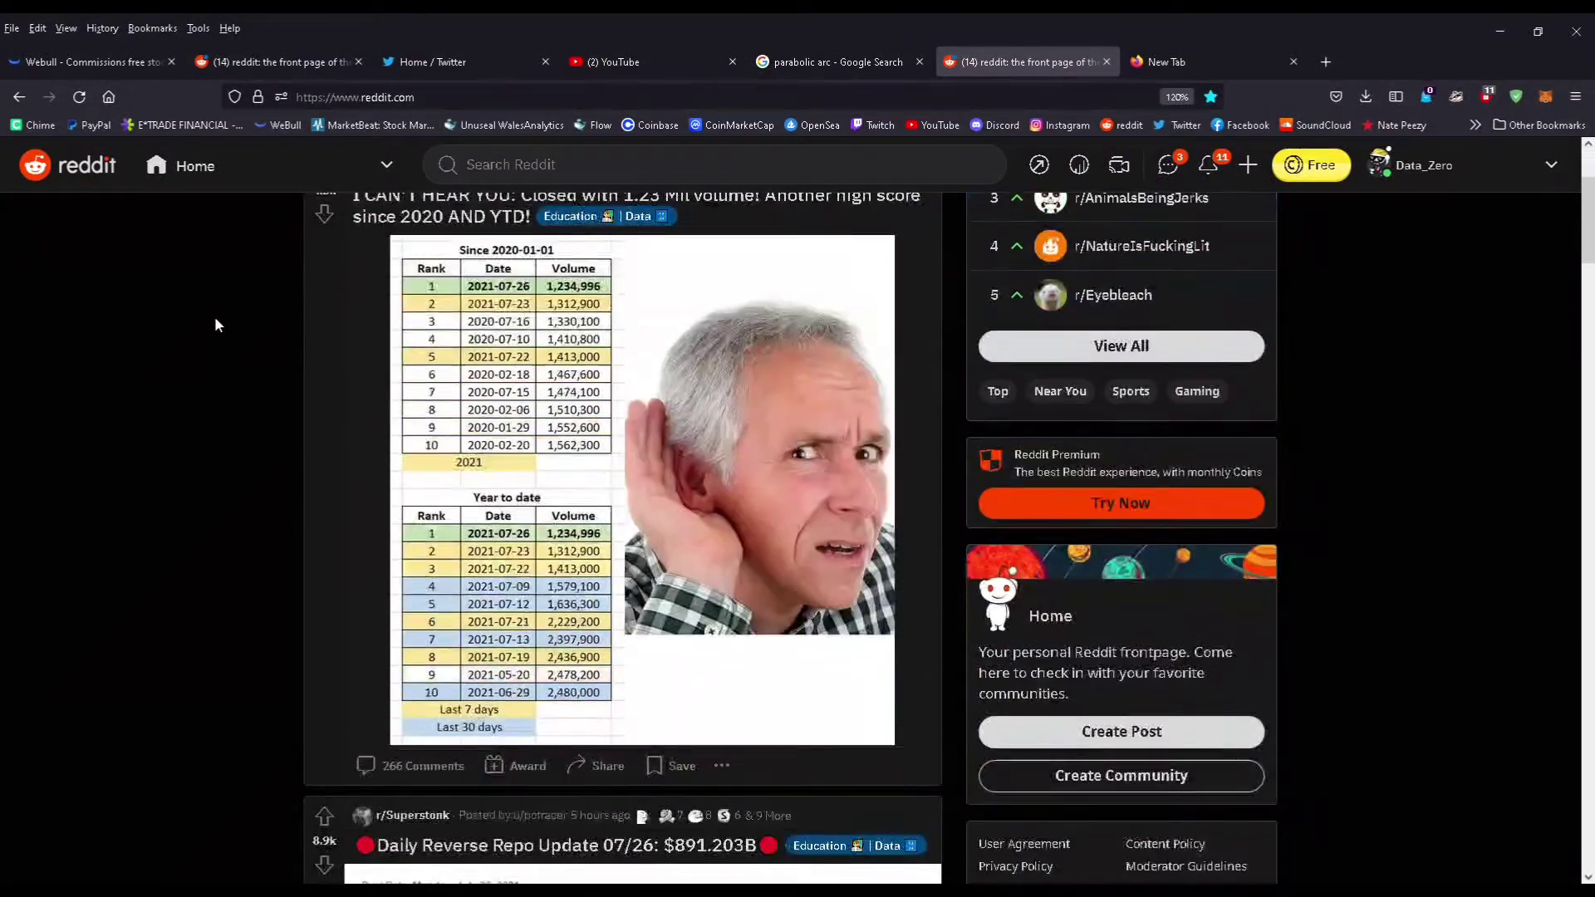
scroll("down", 3)
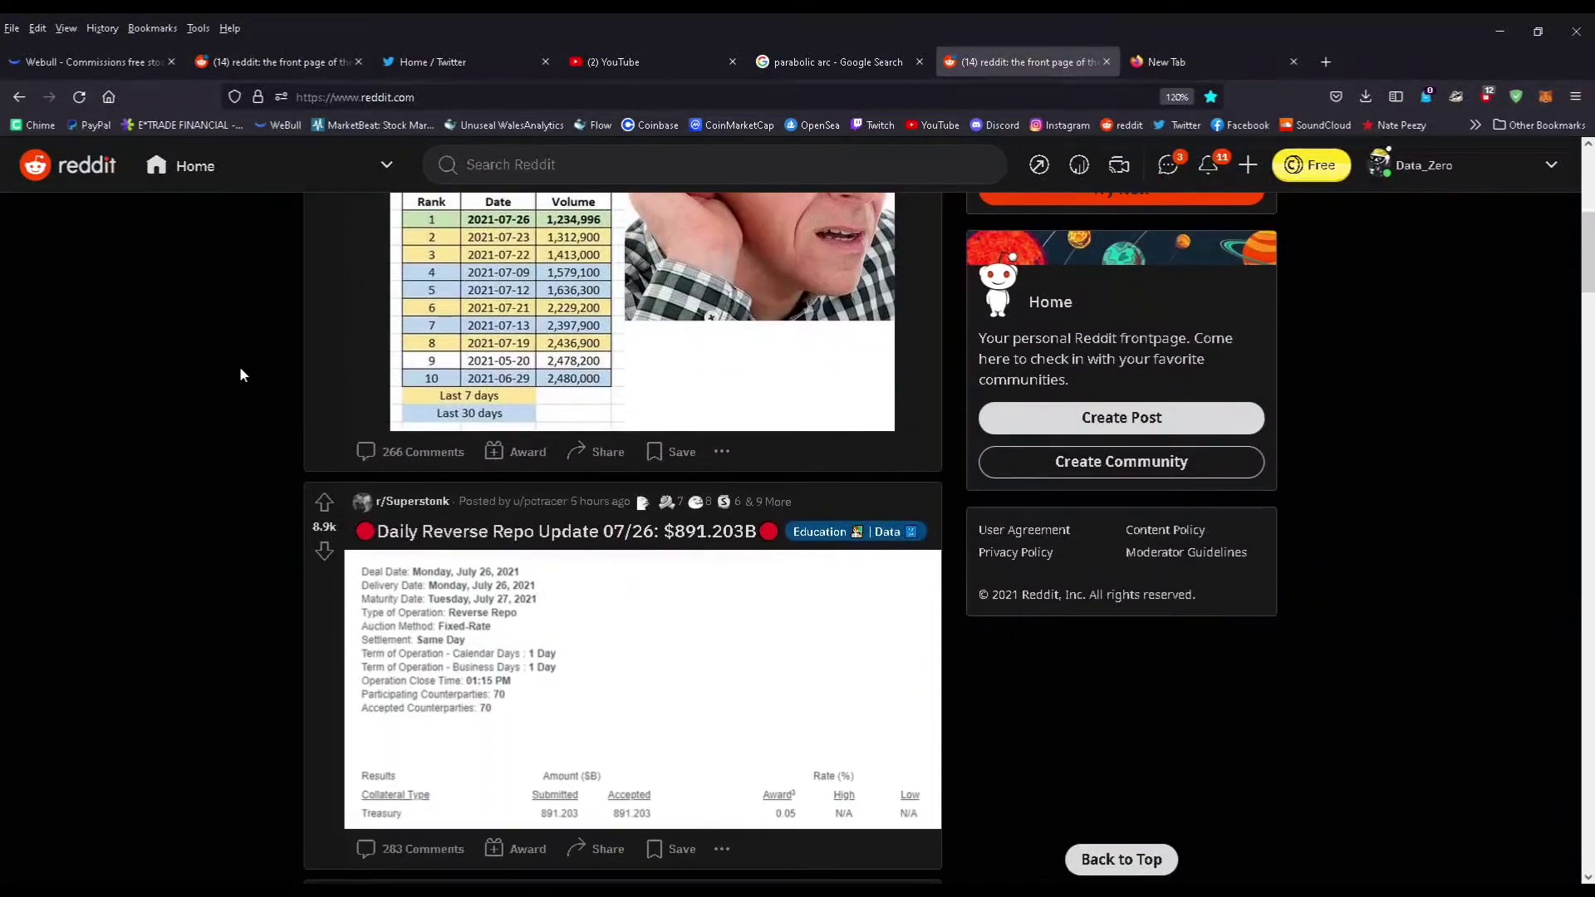
scroll("down", 3)
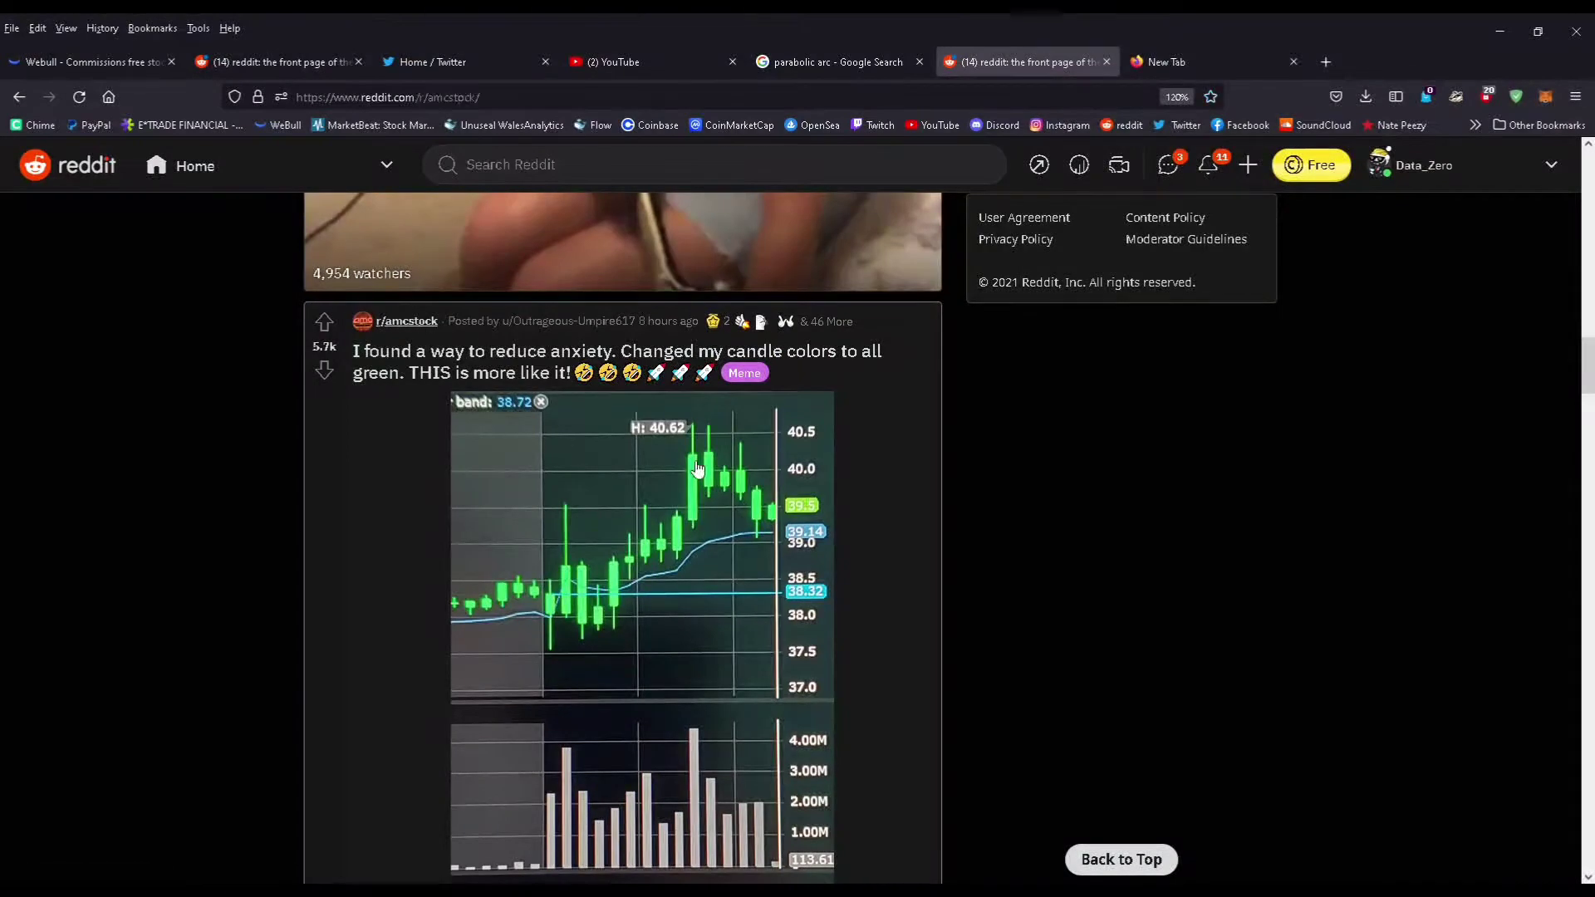
Browse the r/amcstock community feed, then return to the Webull AMC chart.
left_click(407, 320)
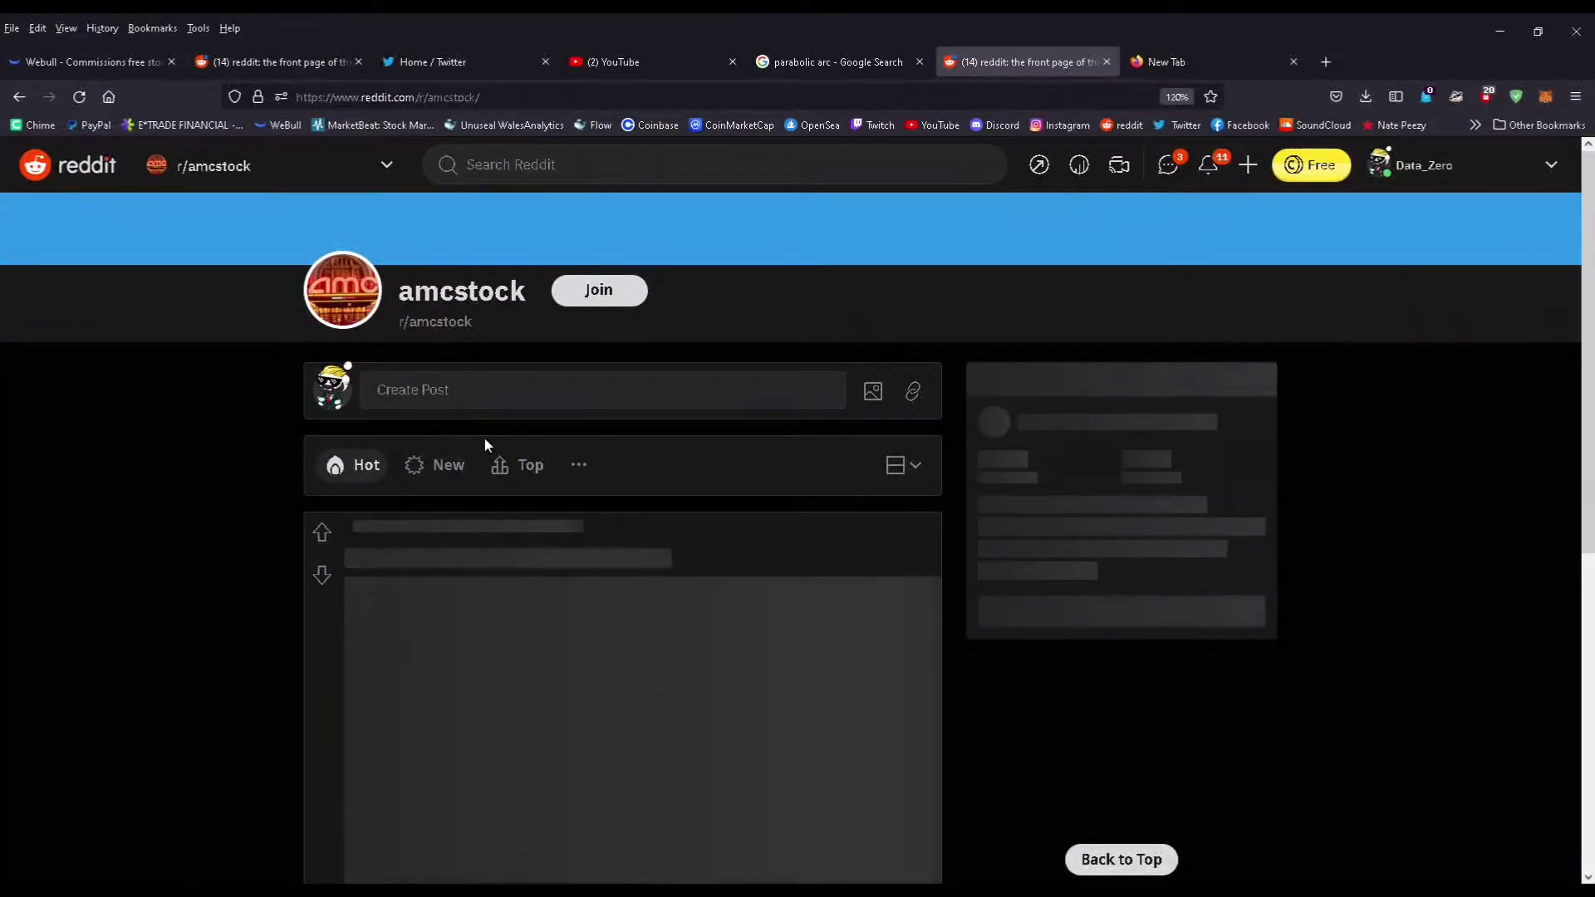
scroll("down", 3)
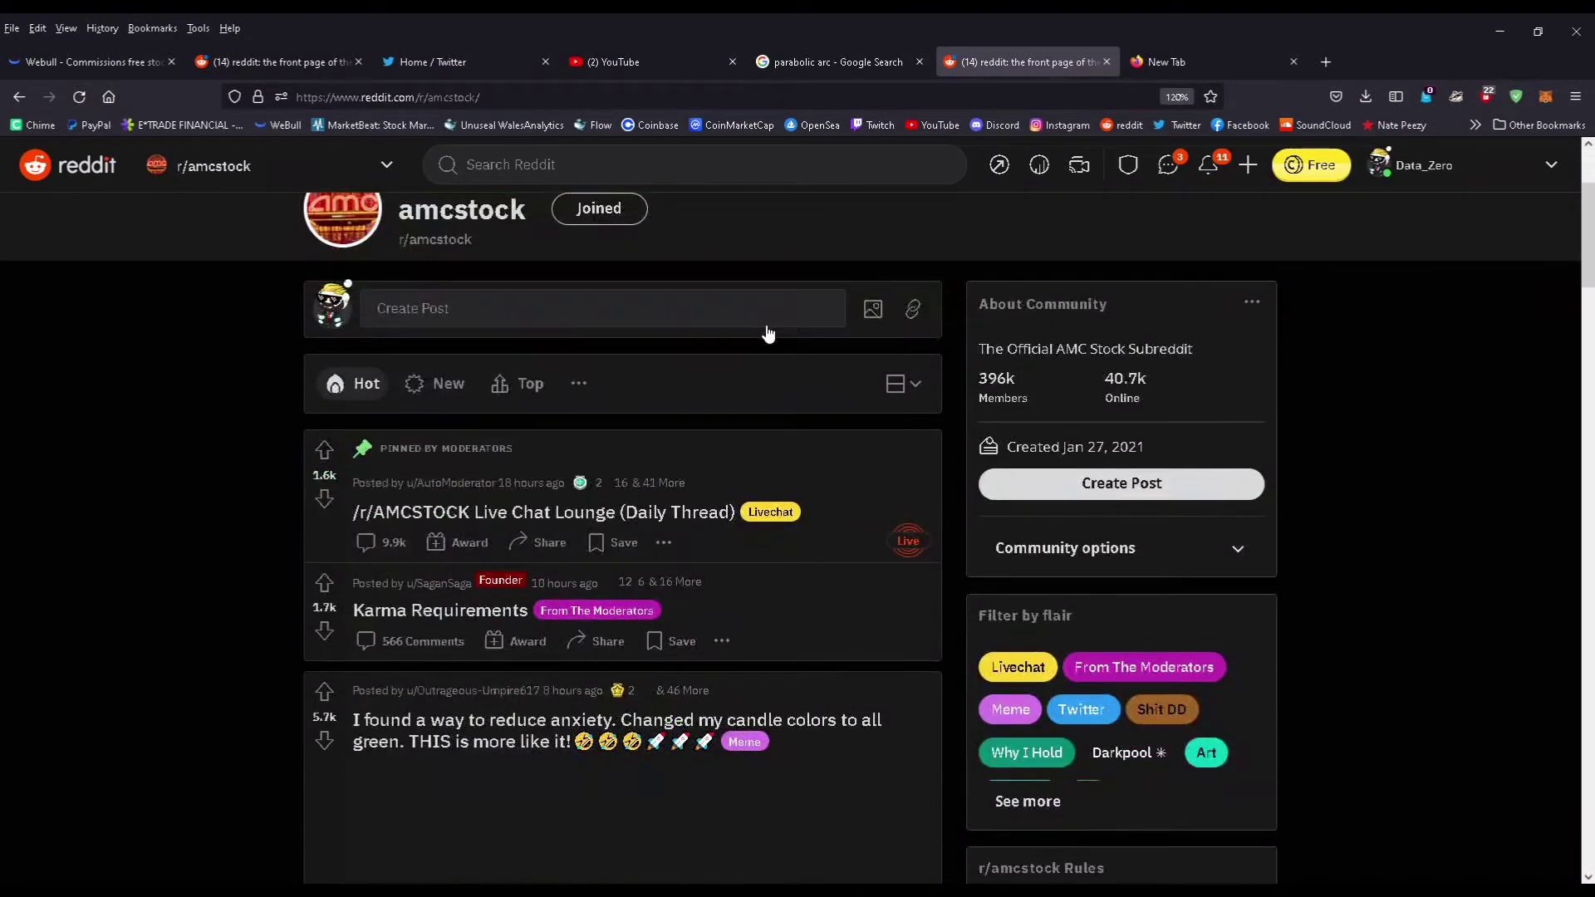
scroll("down", 3)
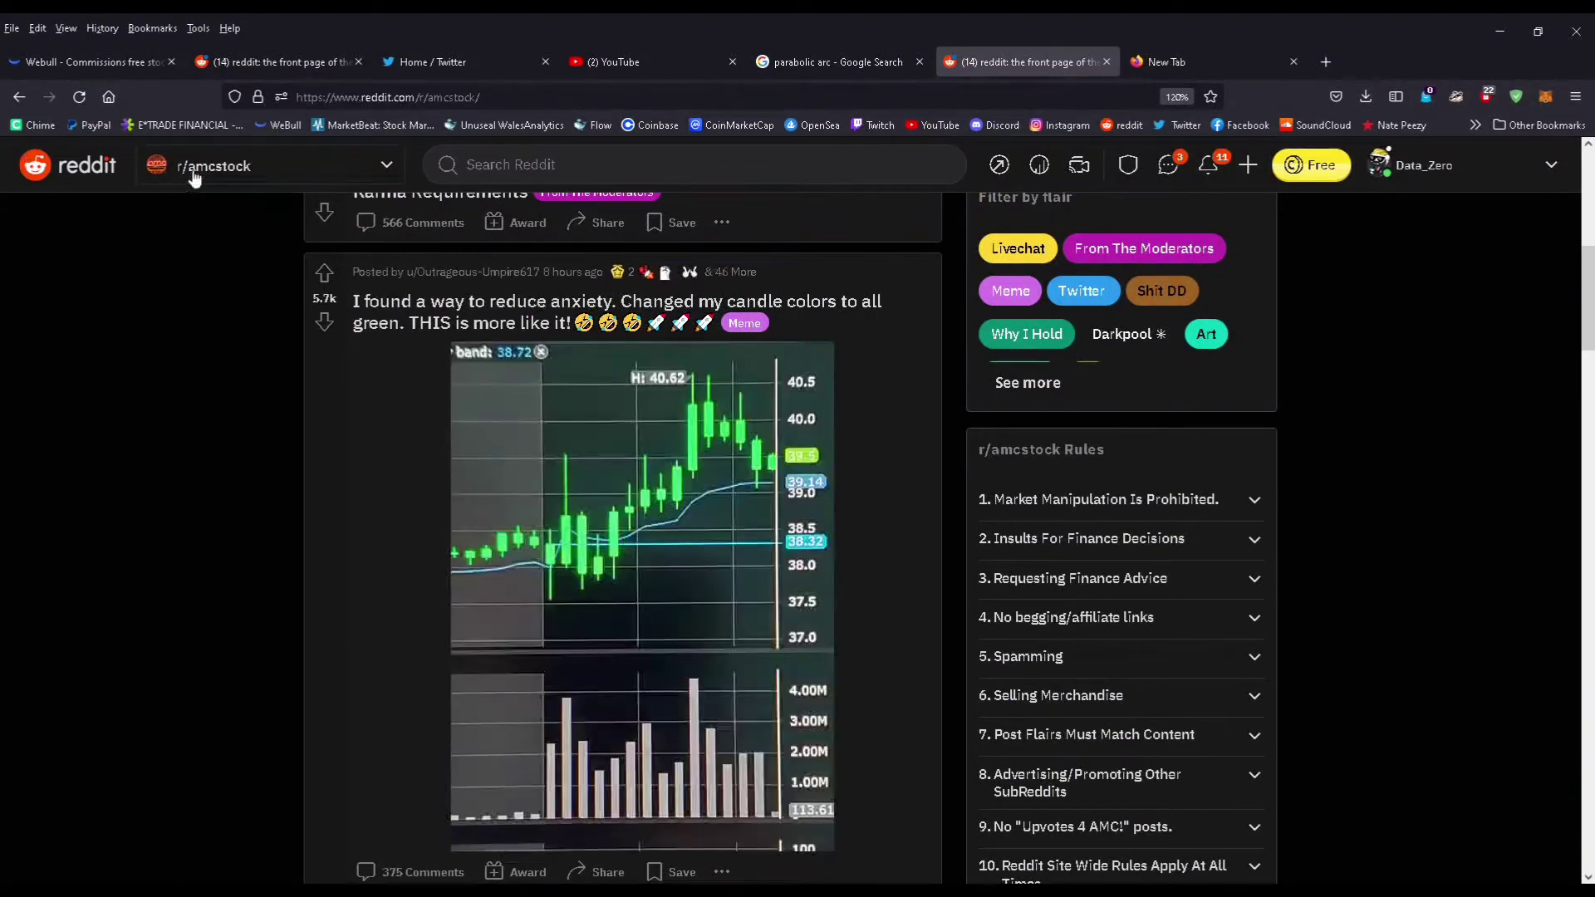
scroll("down", 3)
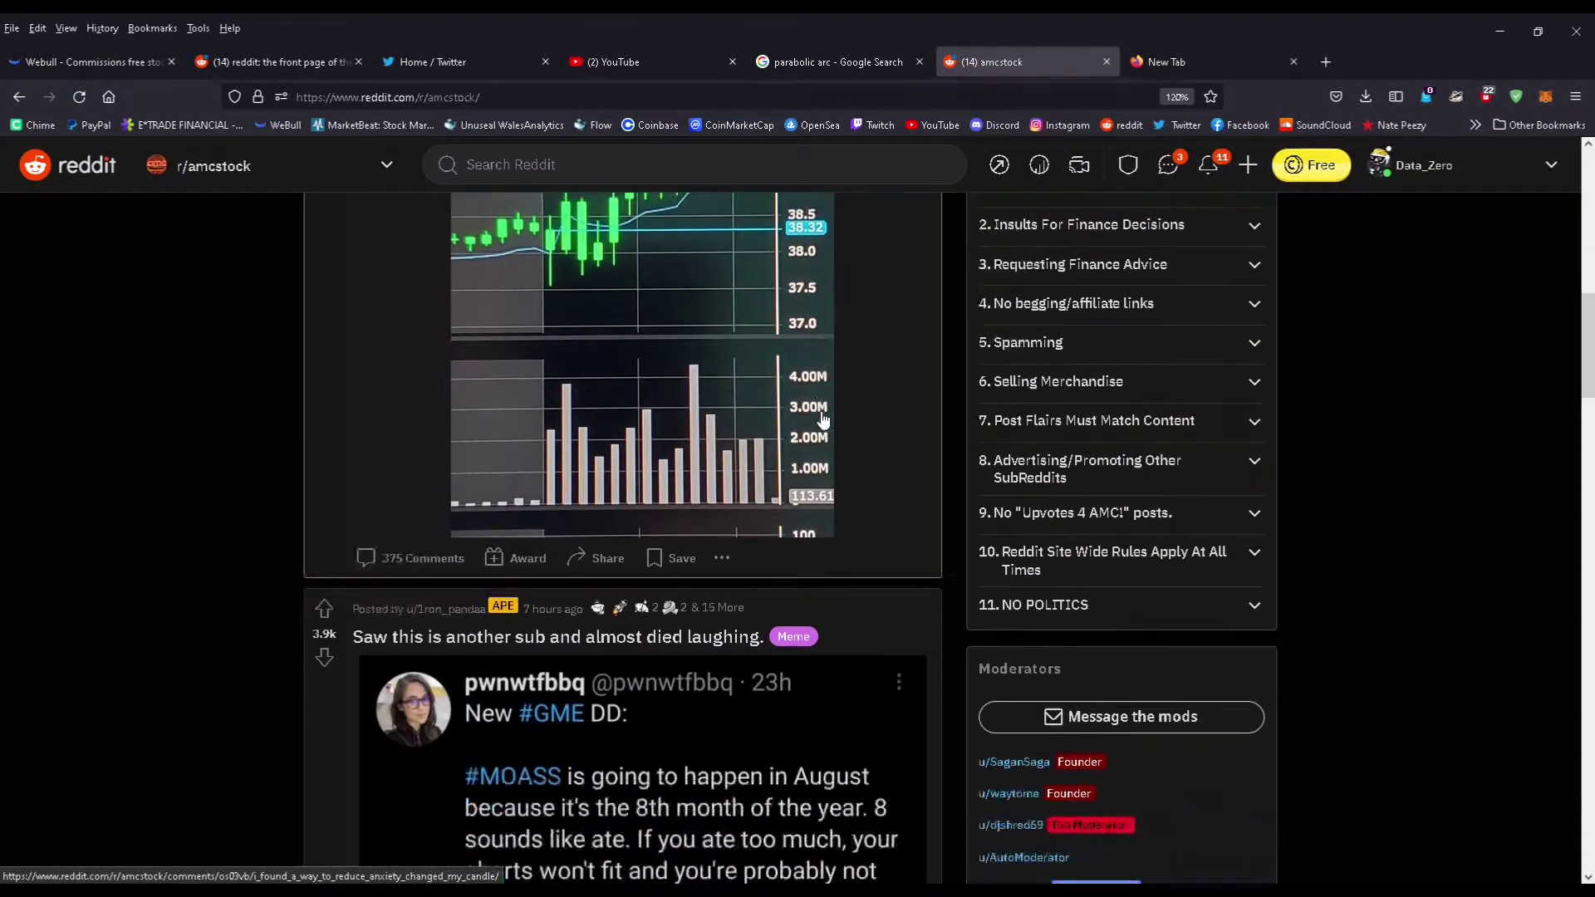
scroll("down", 3)
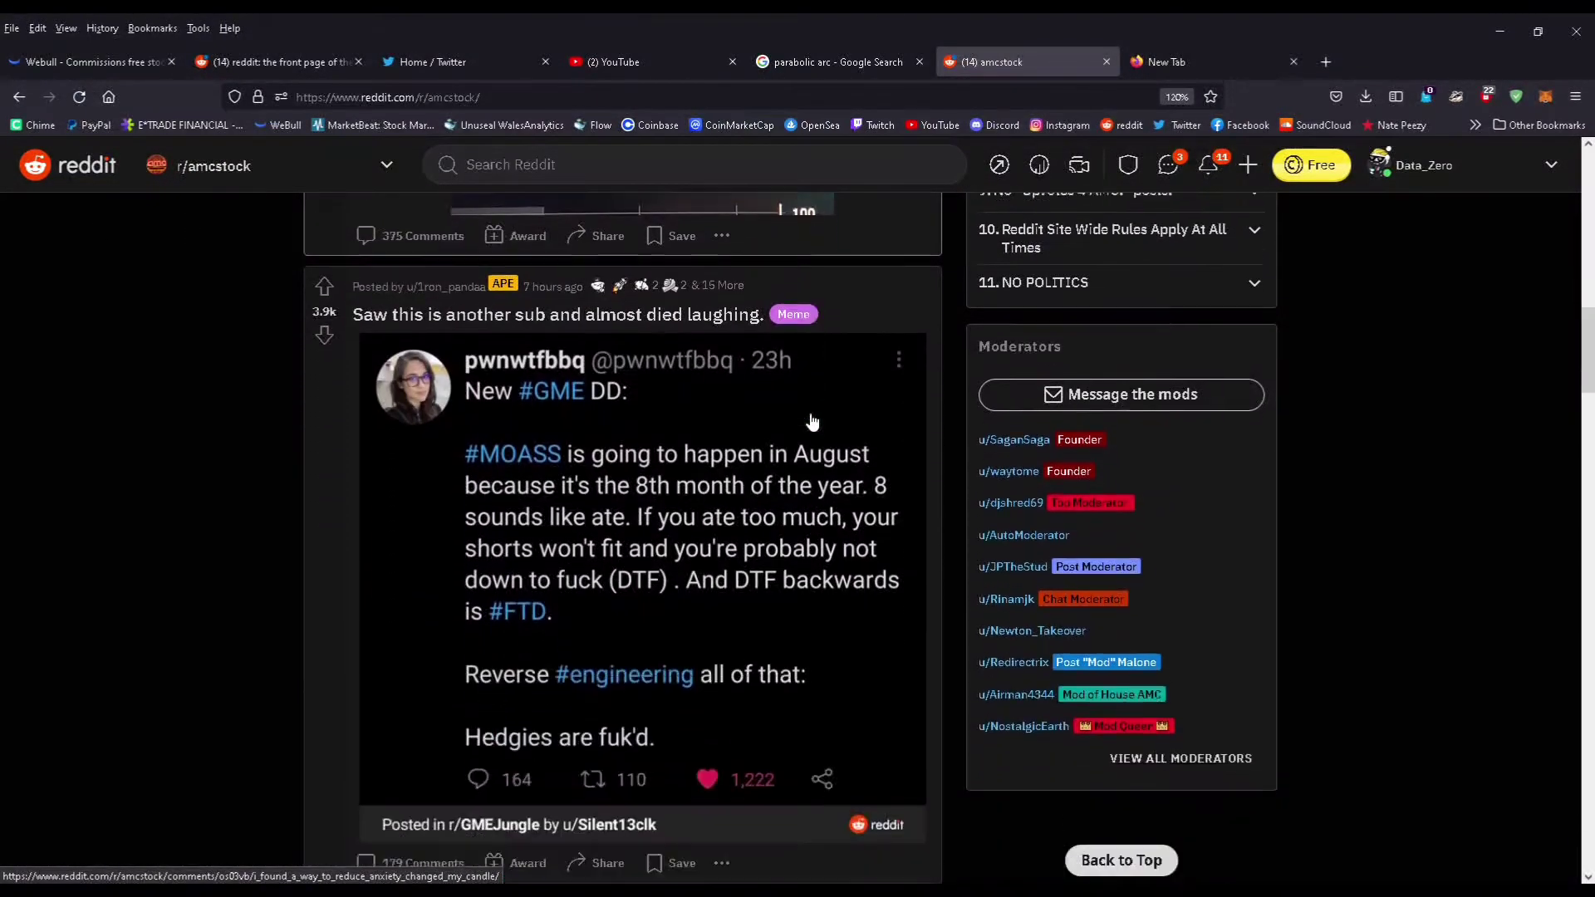
scroll("down", 3)
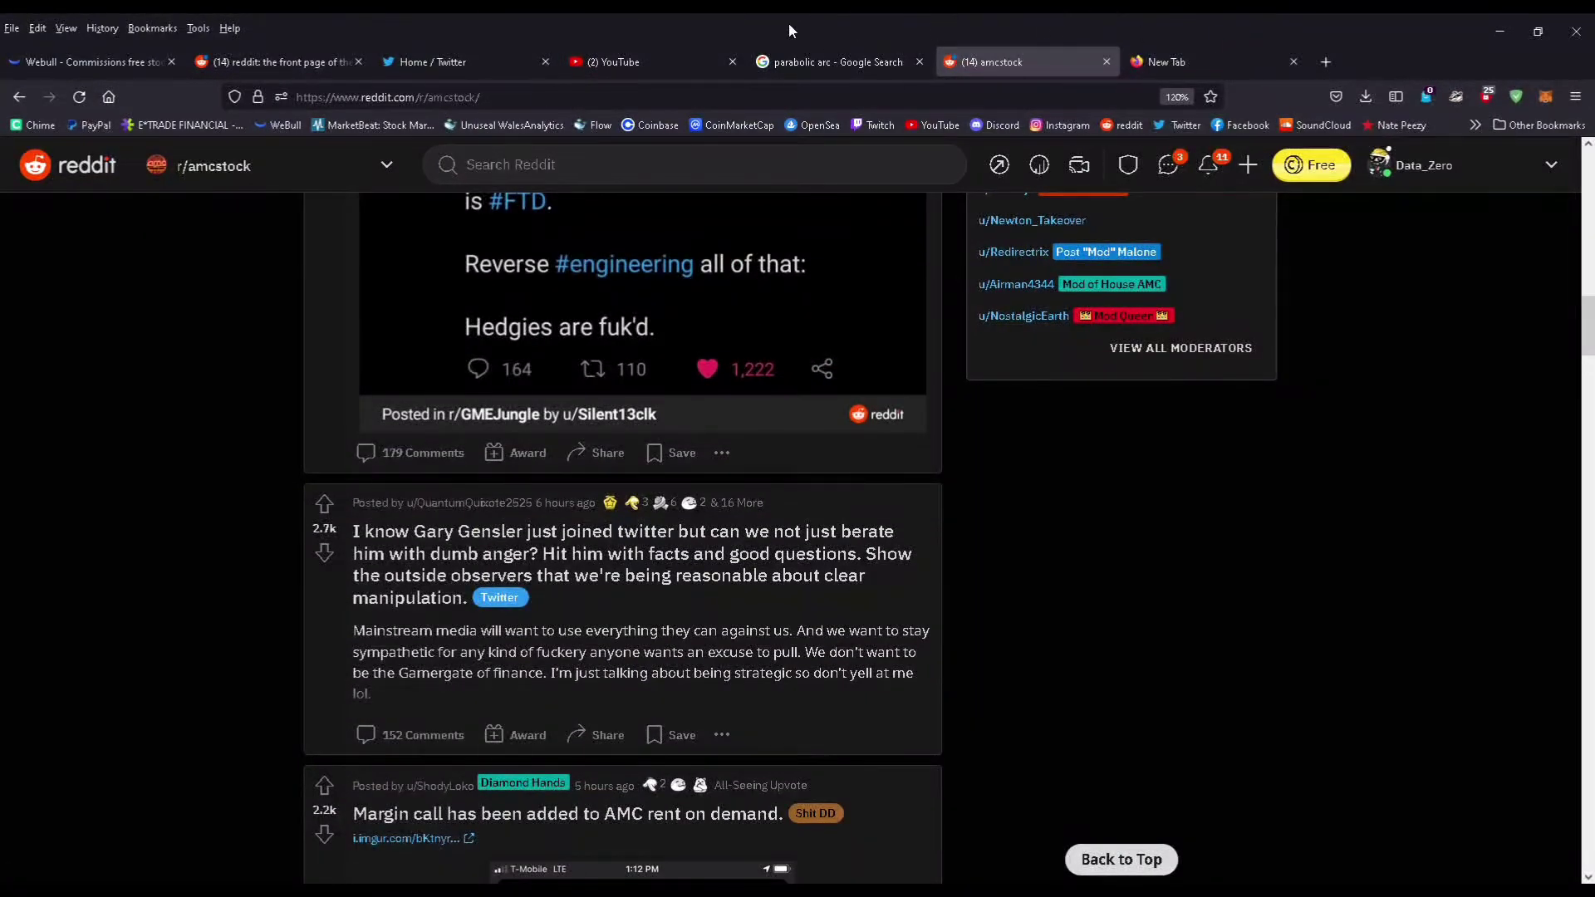
left_click(86, 60)
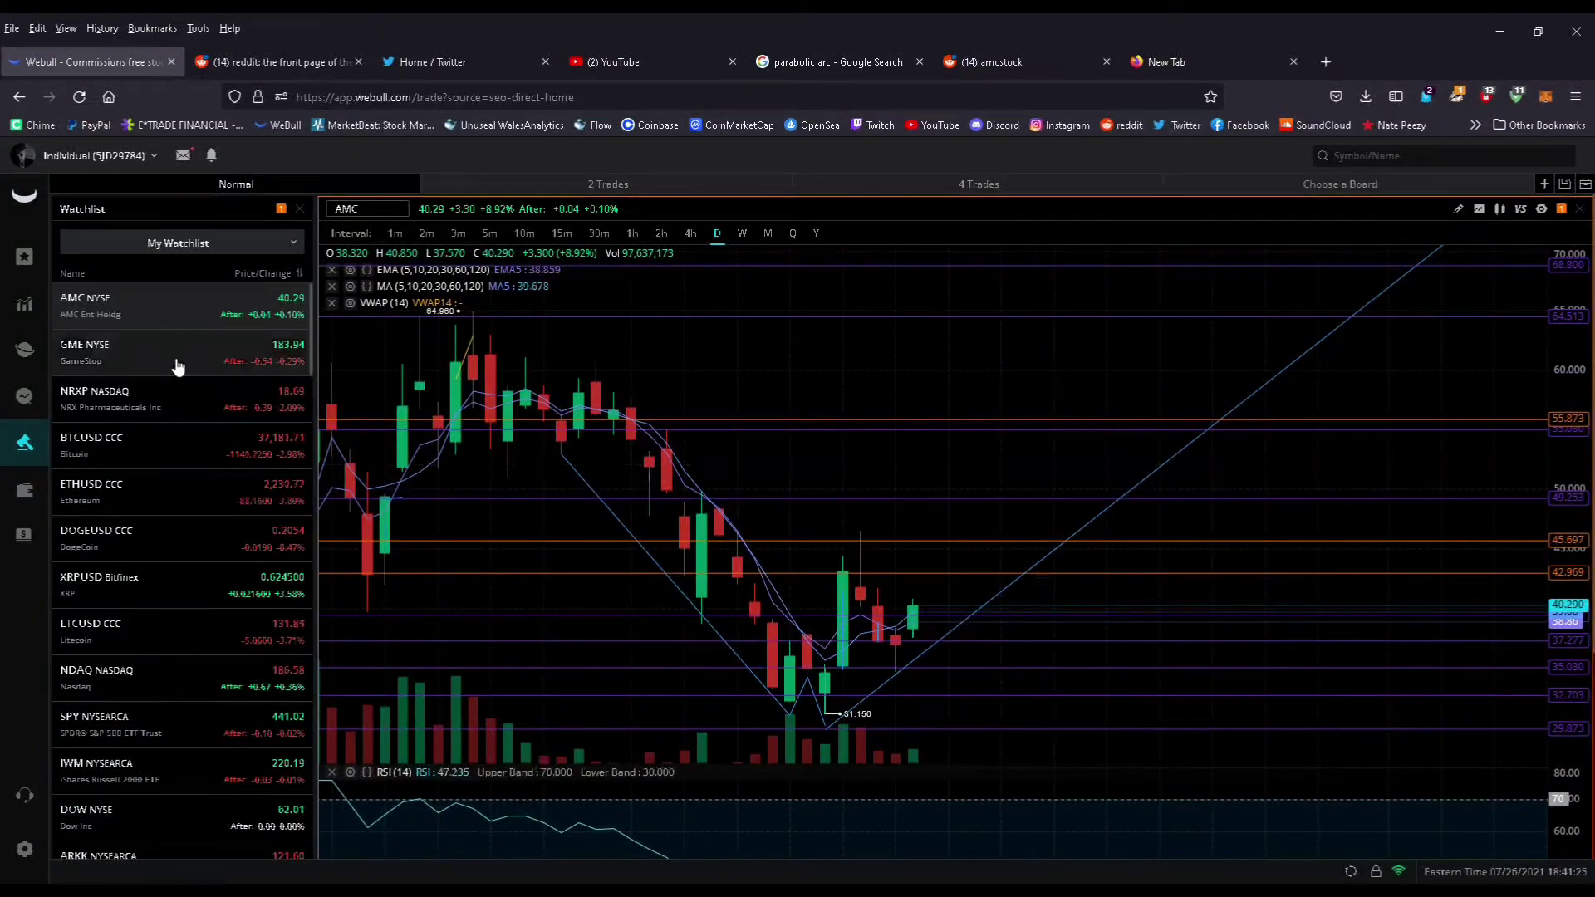
Select GME in the watchlist to show its daily chart and trend line.
left_click(85, 352)
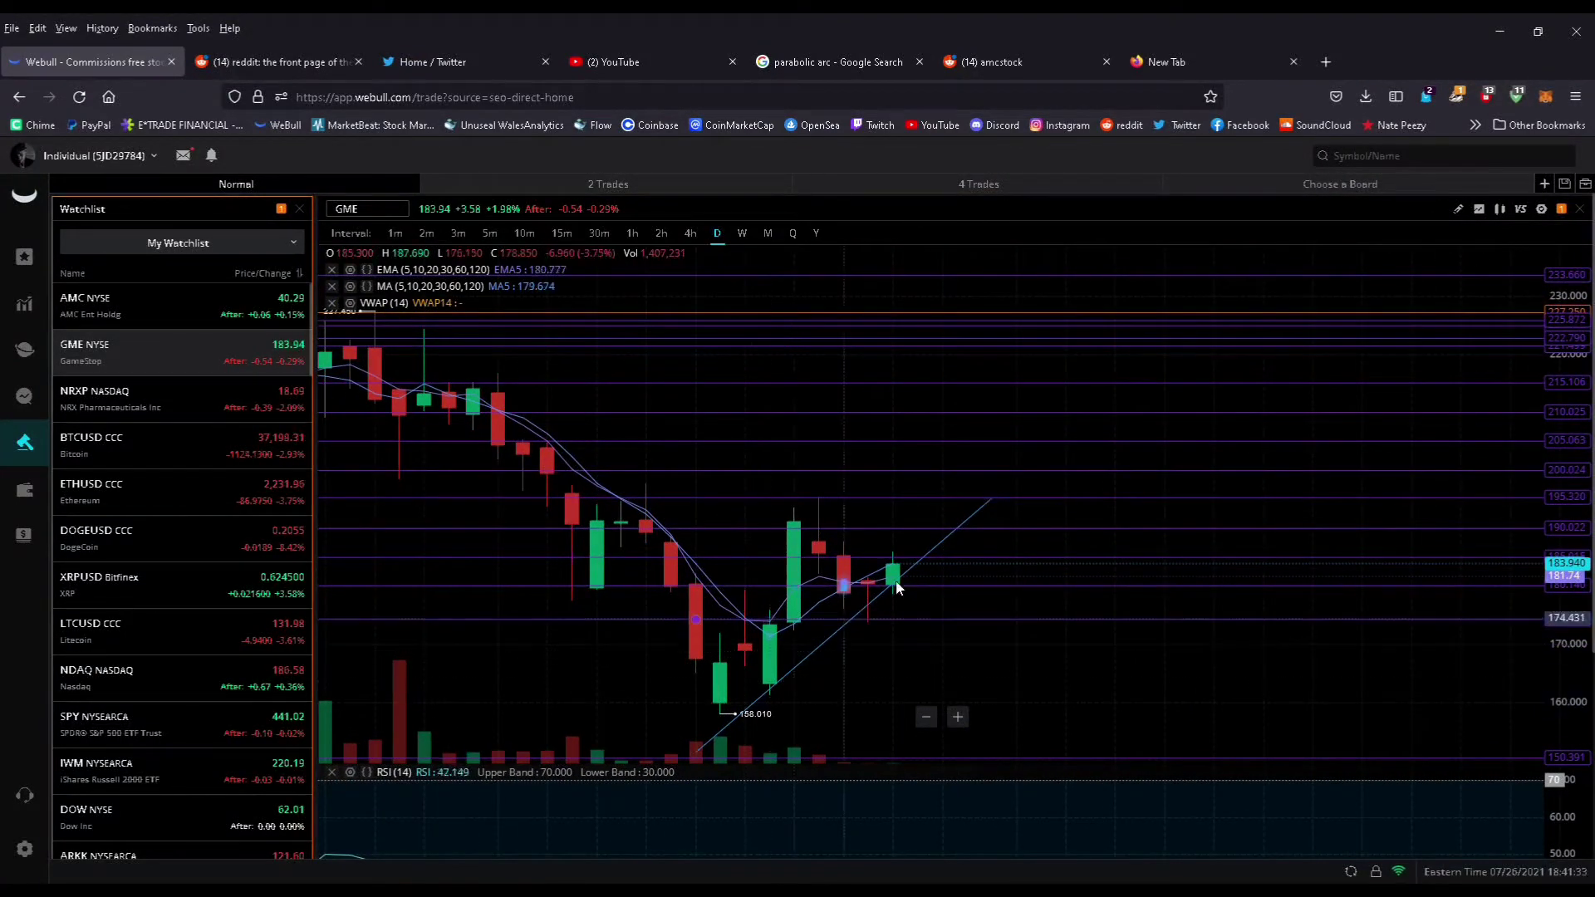
mouse_move(971, 517)
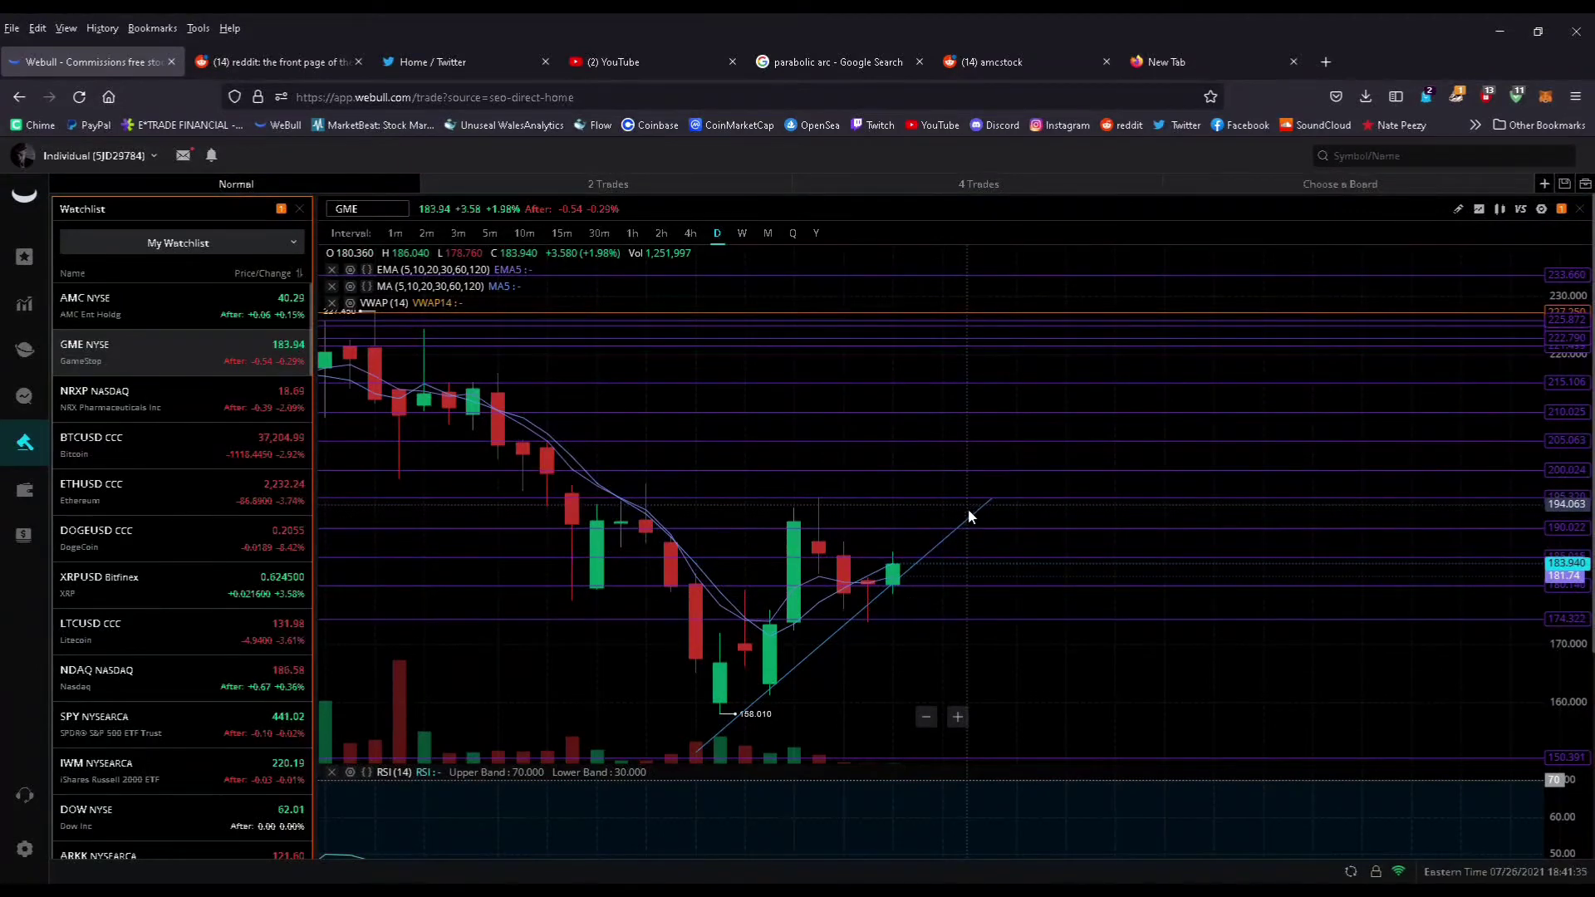
mouse_move(903, 579)
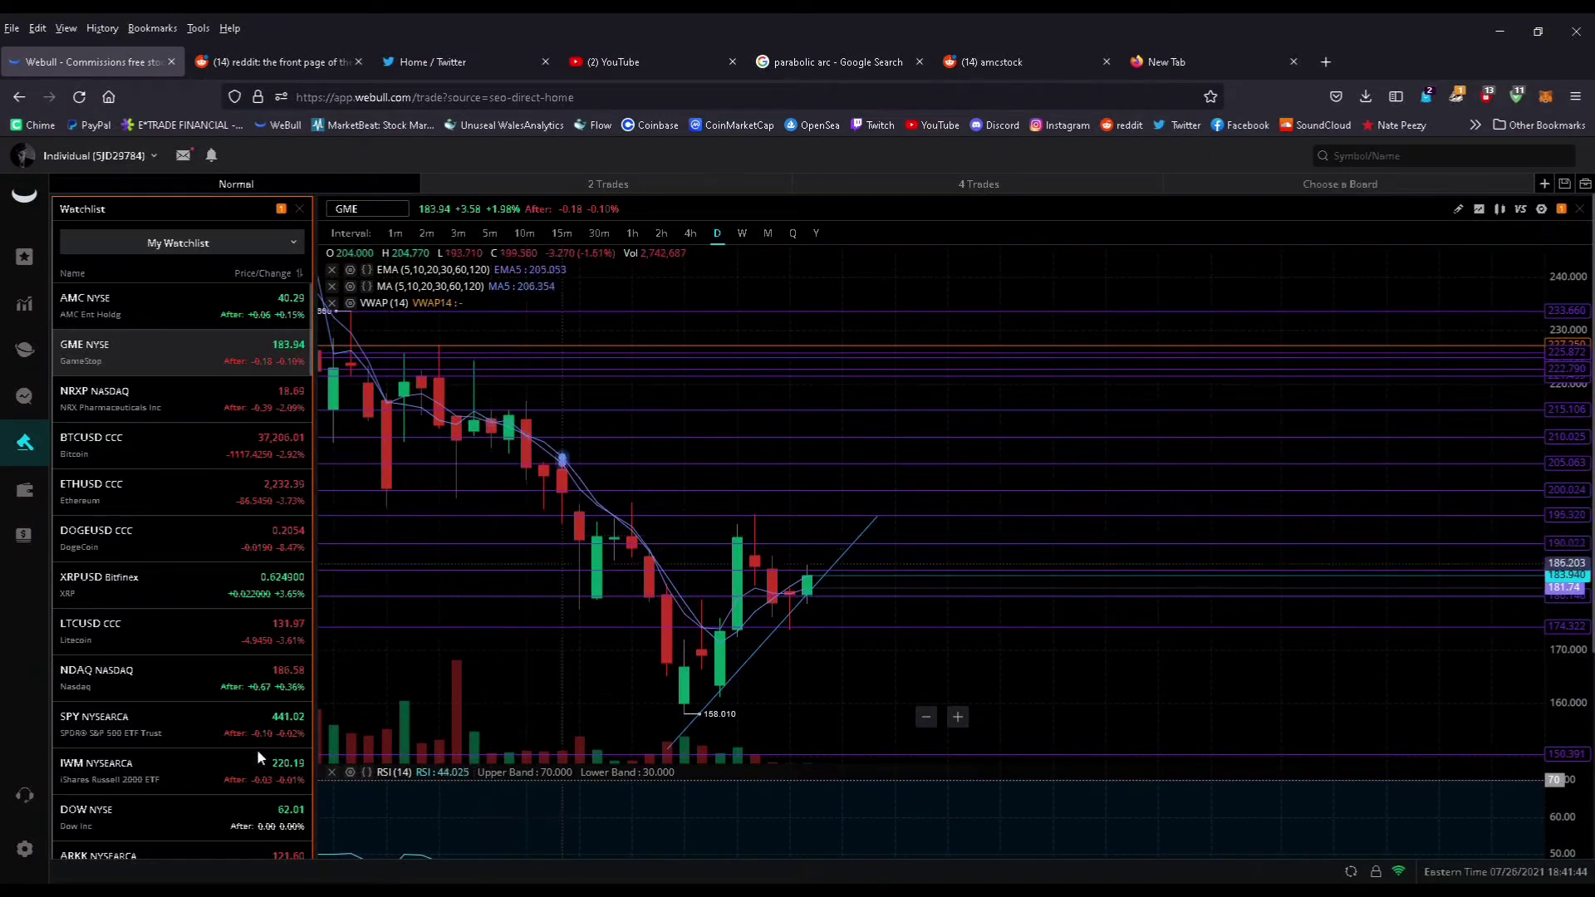
mouse_move(427, 641)
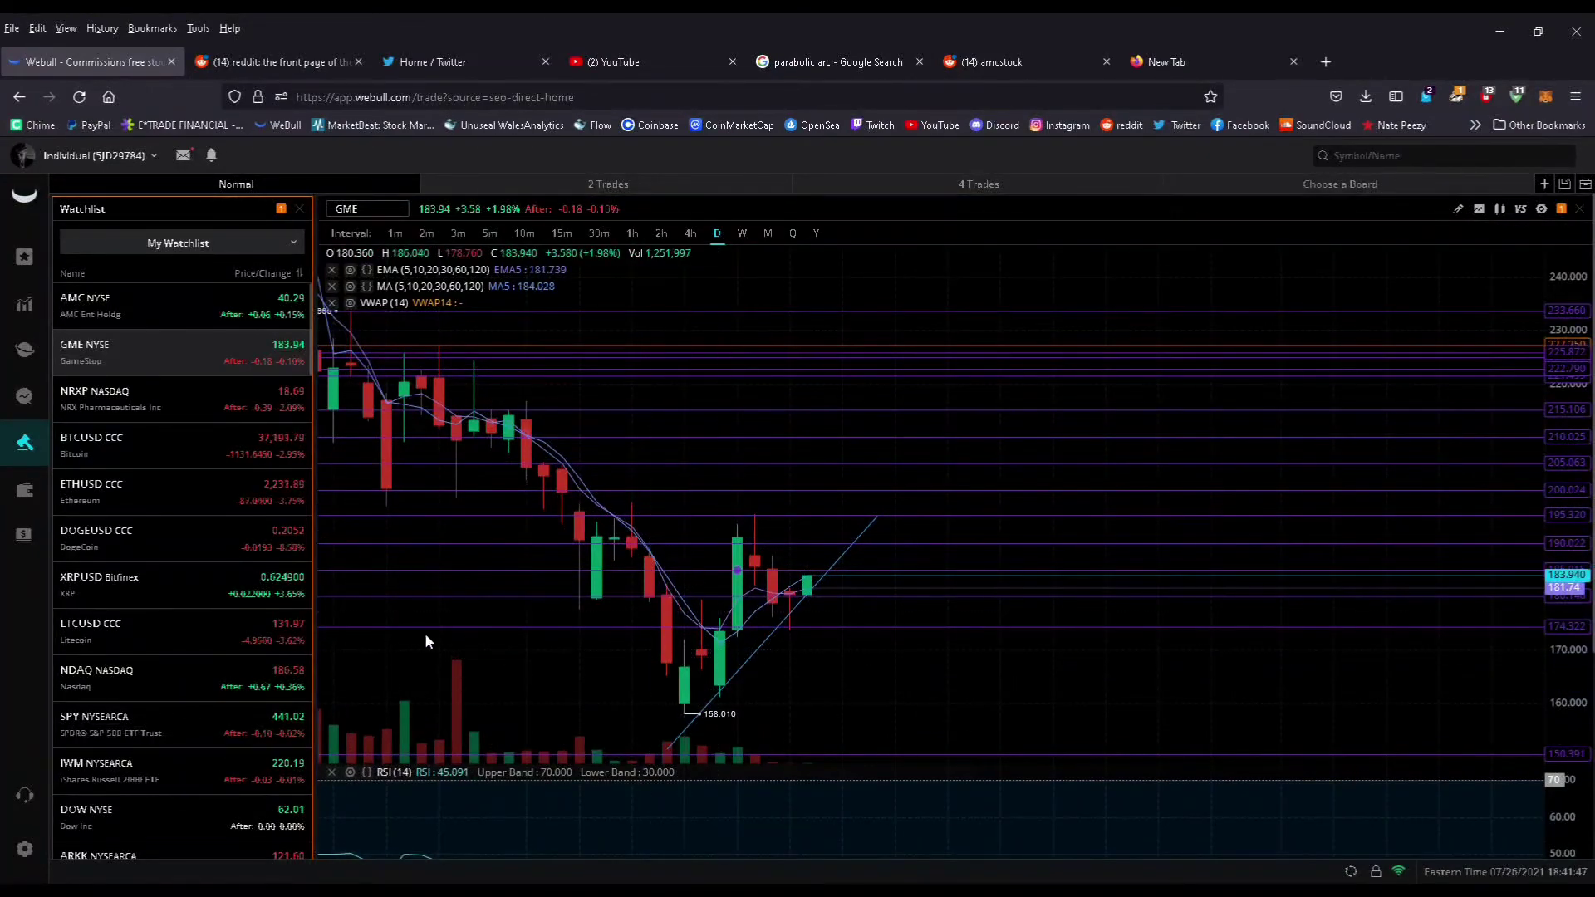